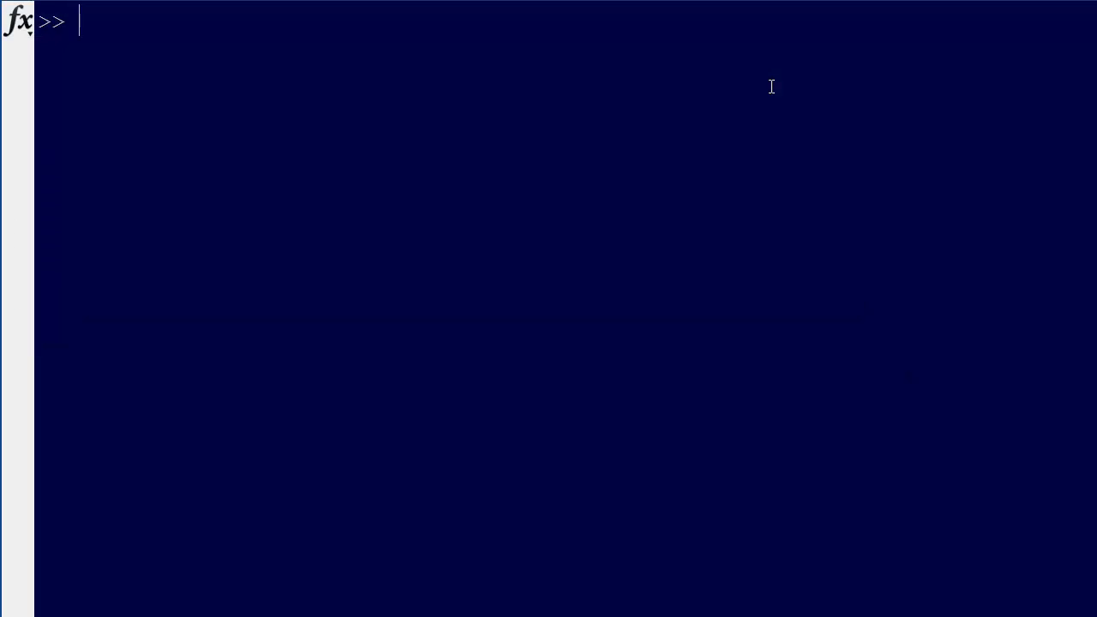
Discard the half-typed edit command and cd into the problem8.19 folder.
type("edit f")
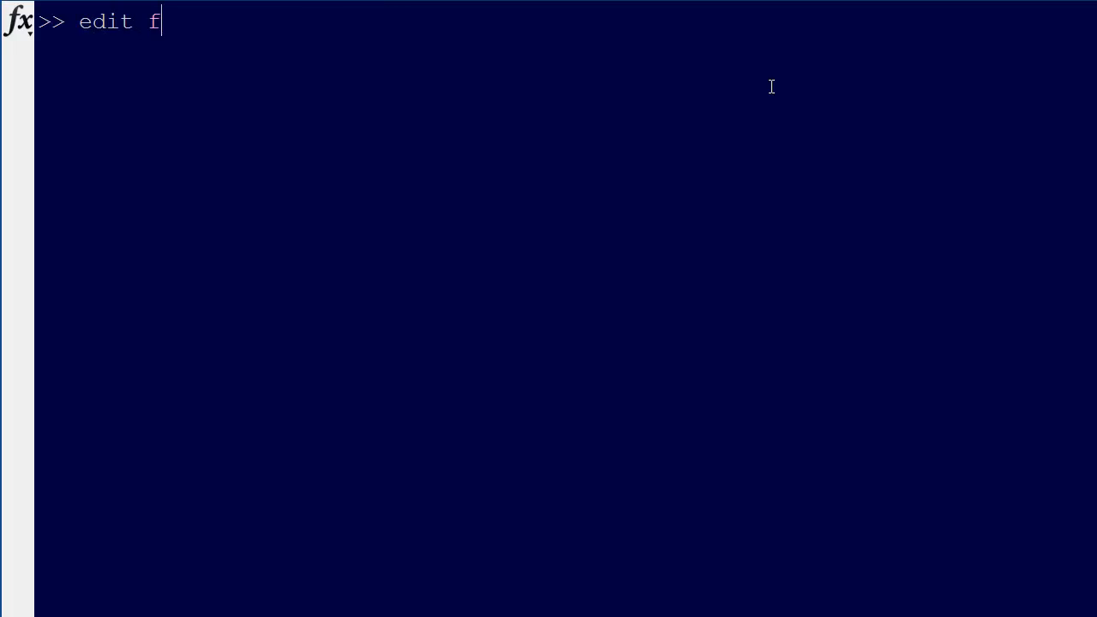
key("BackSpace")
type("cd")
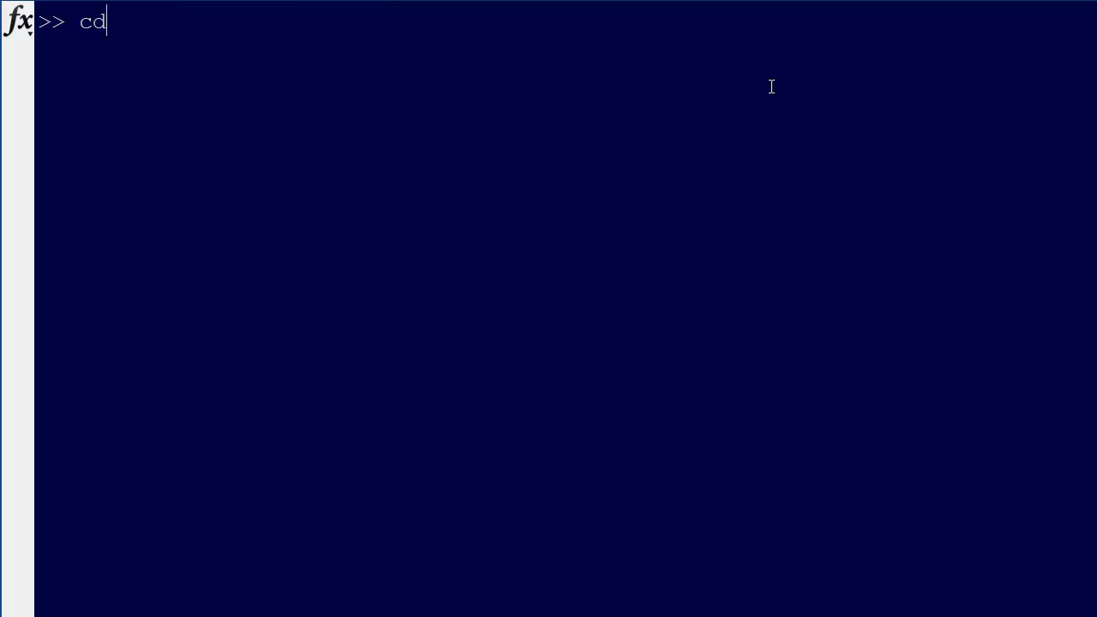
type("probl")
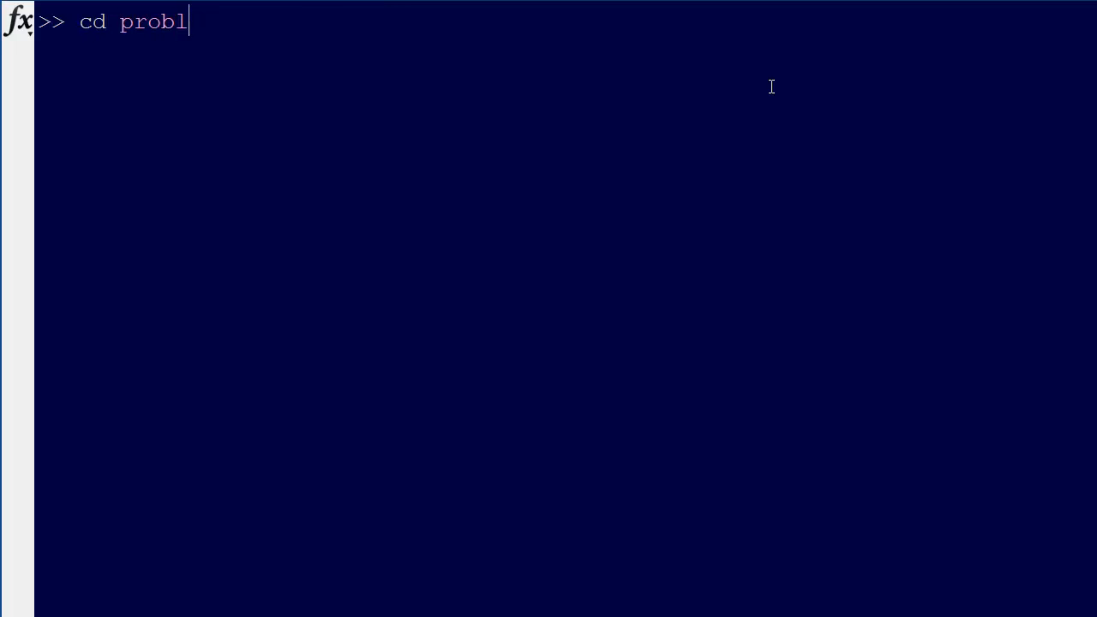
type("em8.19\\")
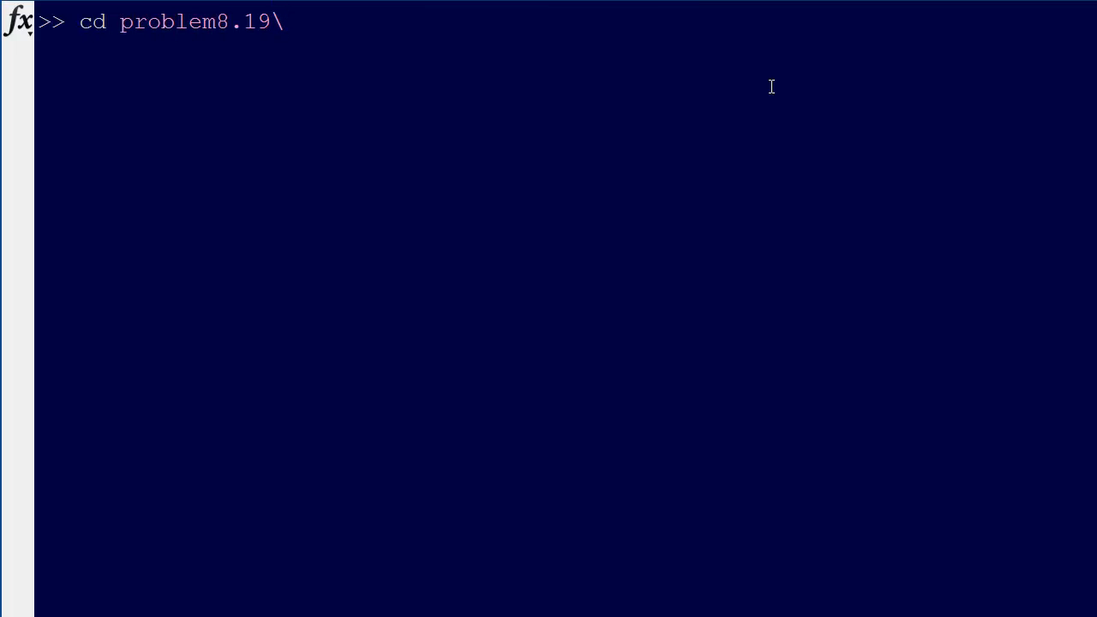
key("Return")
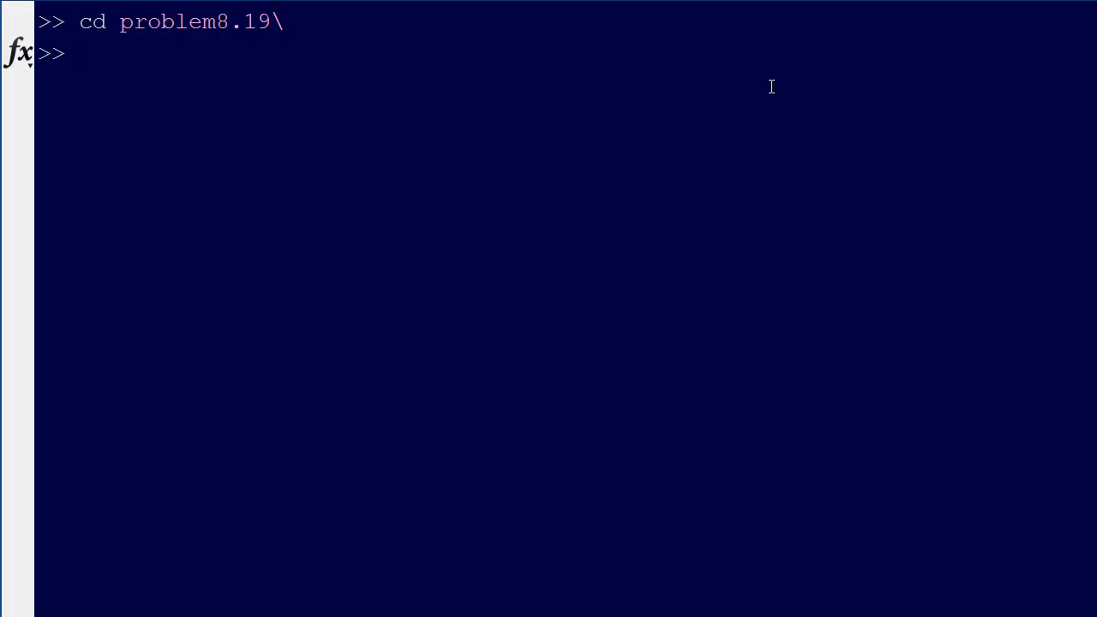
type("edi")
type("function y")
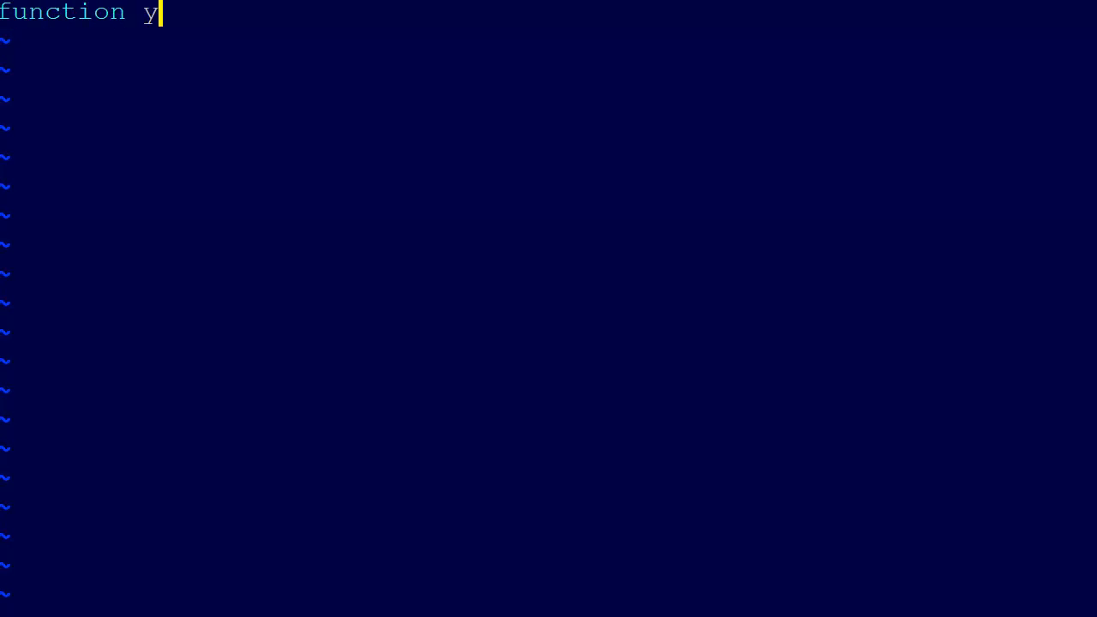
Type the header 'function y = f(x)' and body 'y = 9*exp(-k*t)*cos(omega*t)'.
type("= f(x")
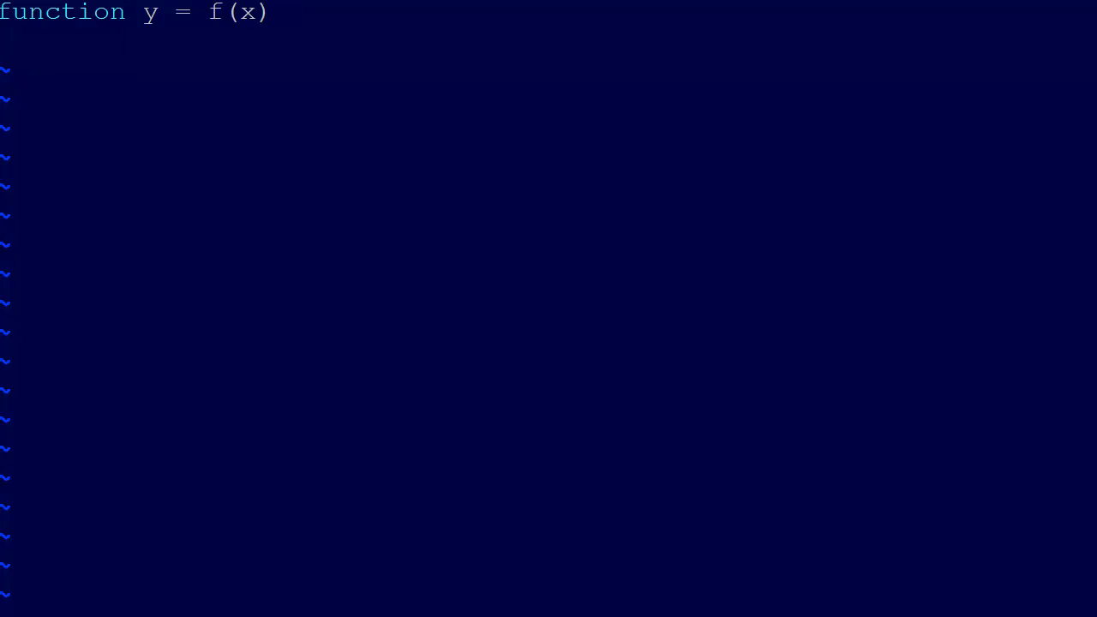
type("y")
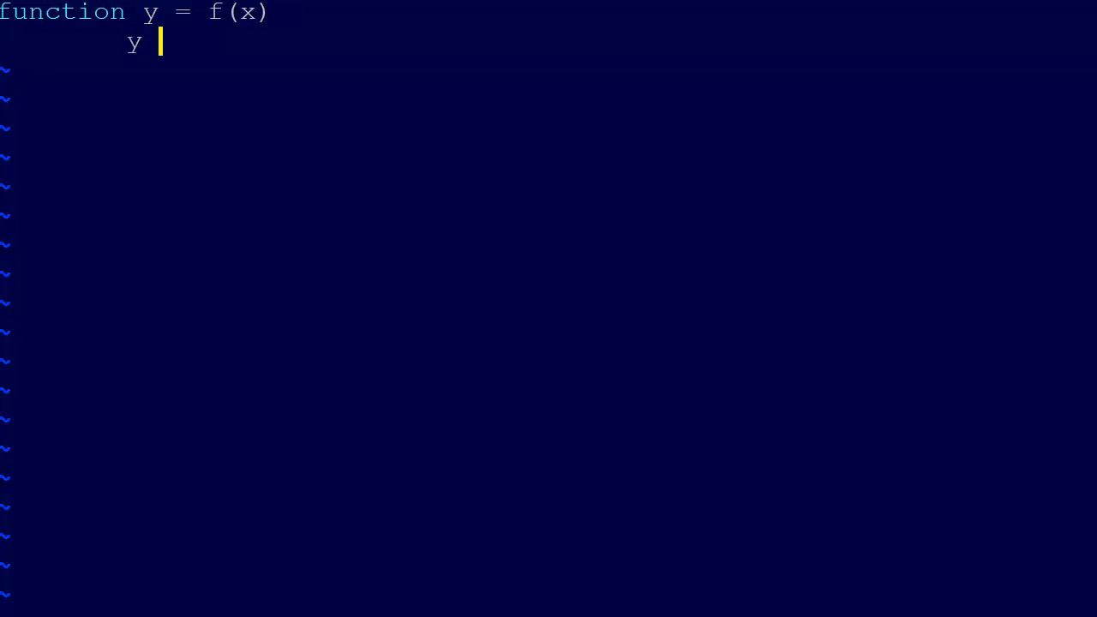
type("= 9")
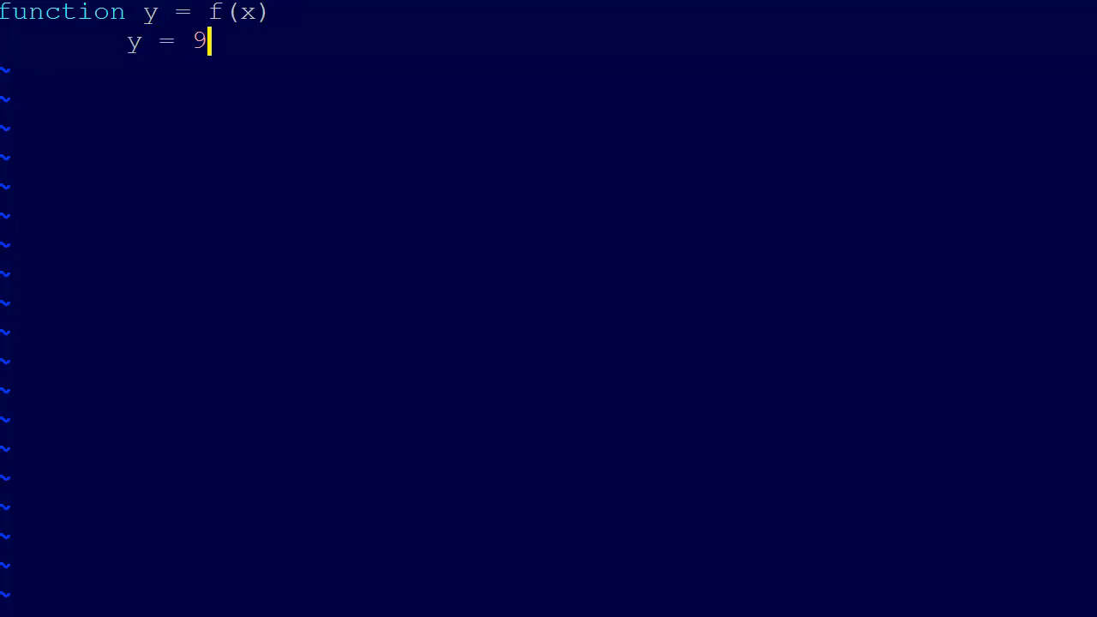
type("*exp")
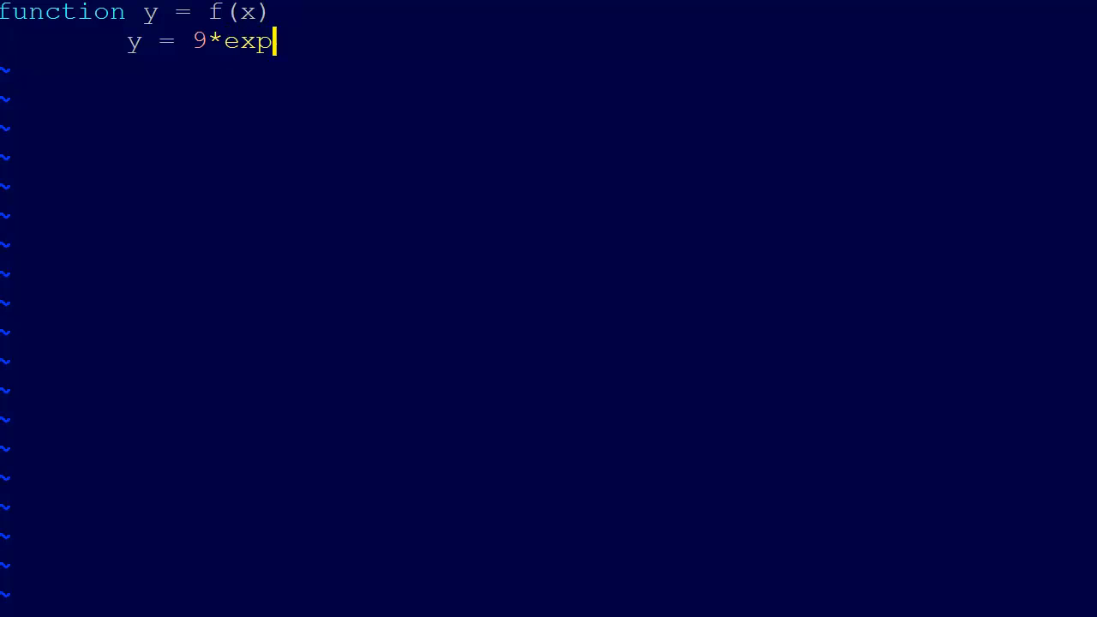
type("(-")
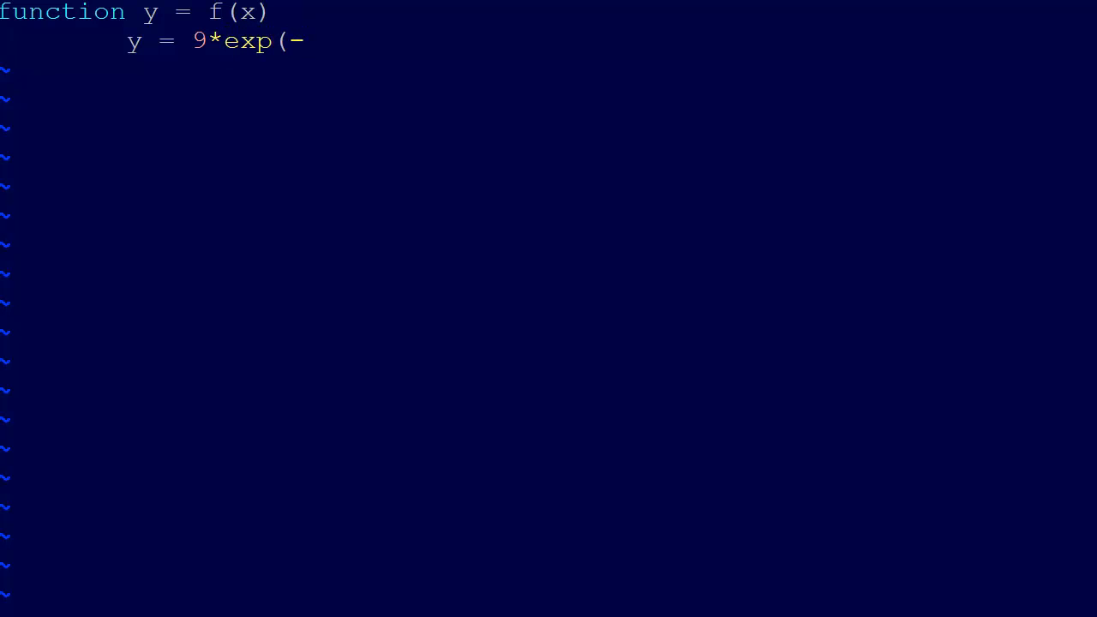
type("k*t)")
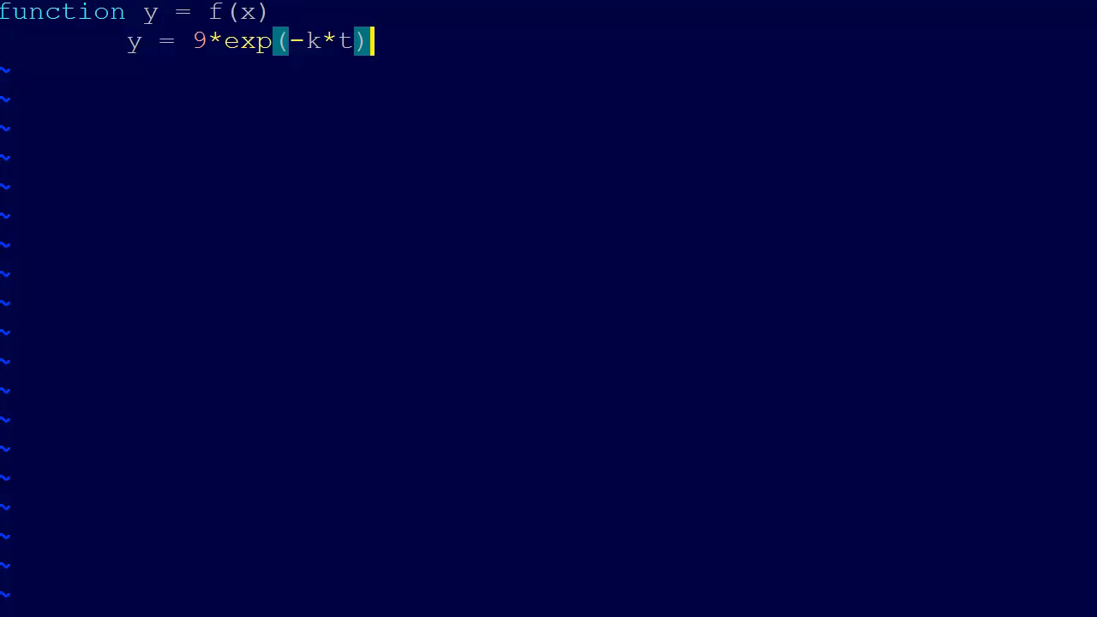
type("*cos(")
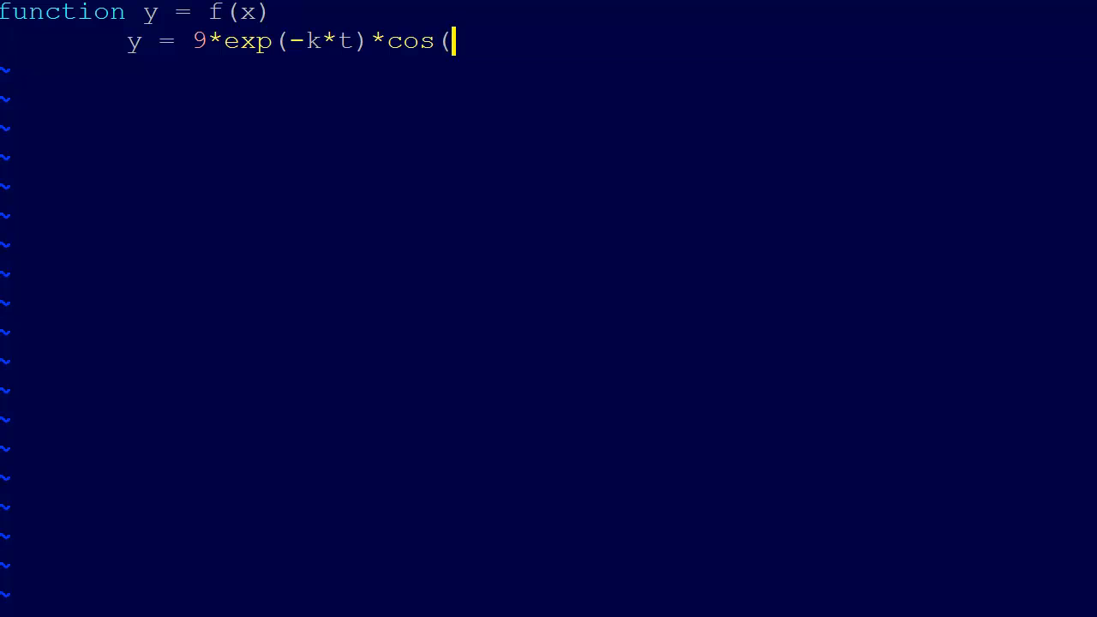
type("omega*t")
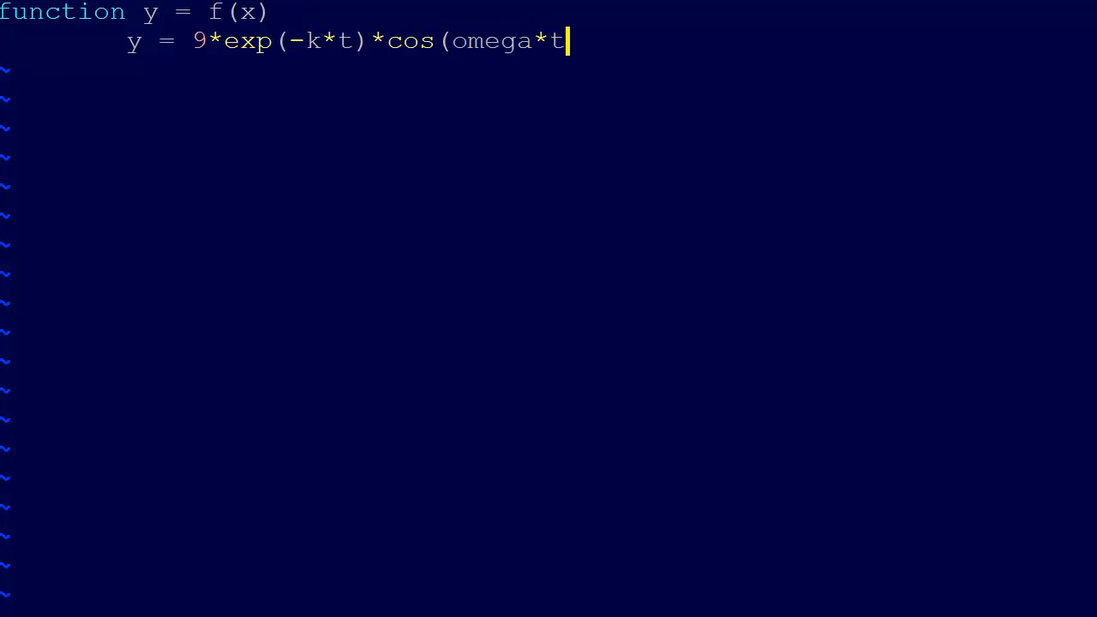
type(")")
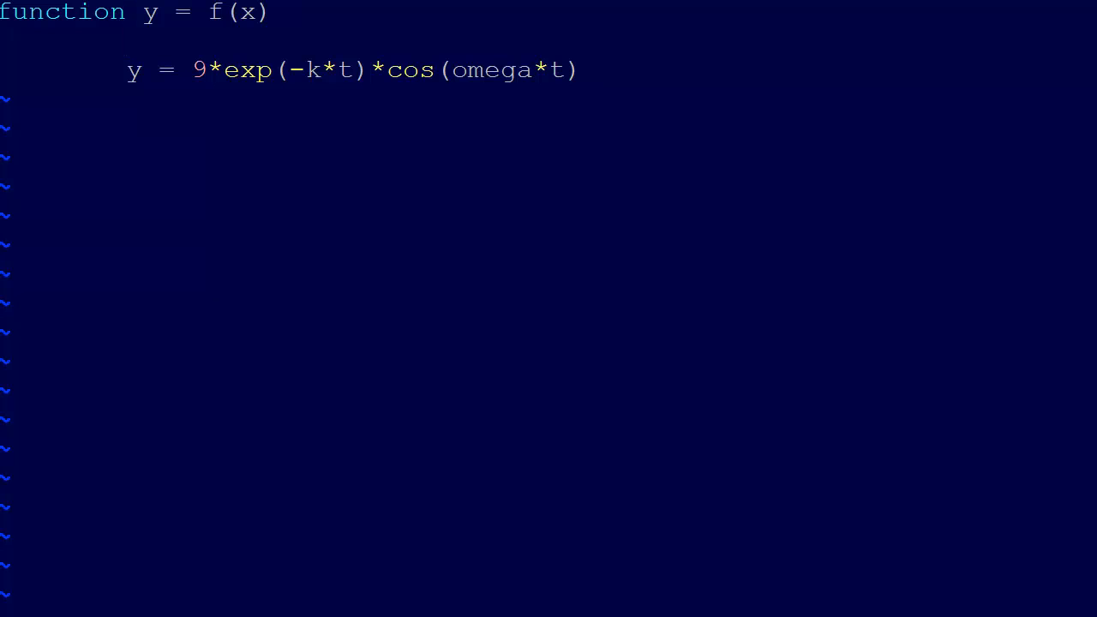
Add 'k = 0.7;' and 'omega = 4;' above the formula and change the header to f(t).
type("k")
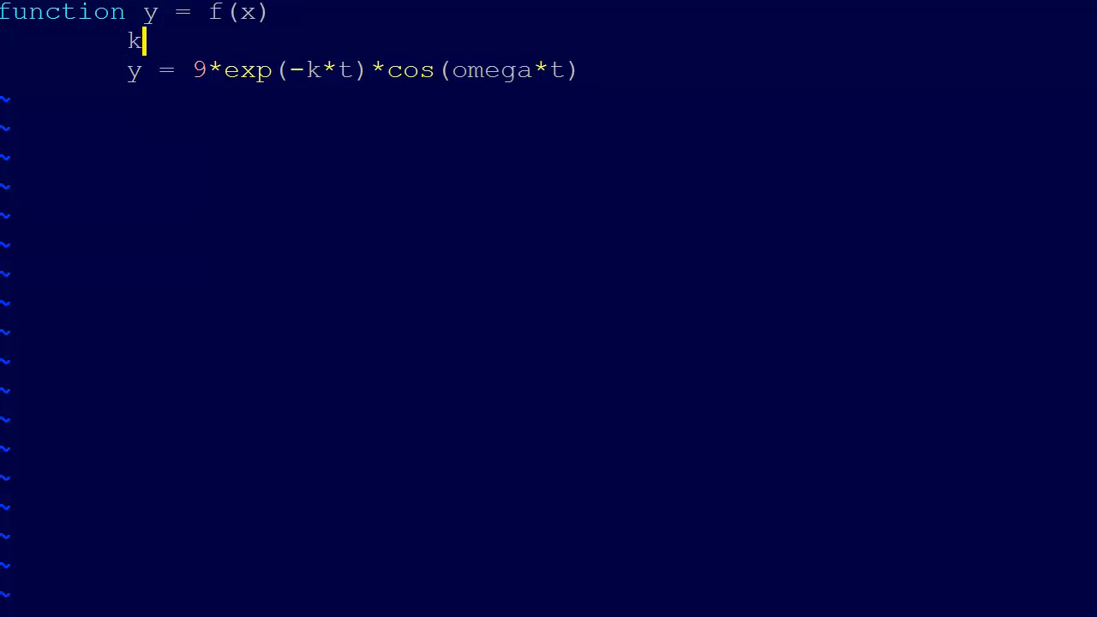
type("= 0.")
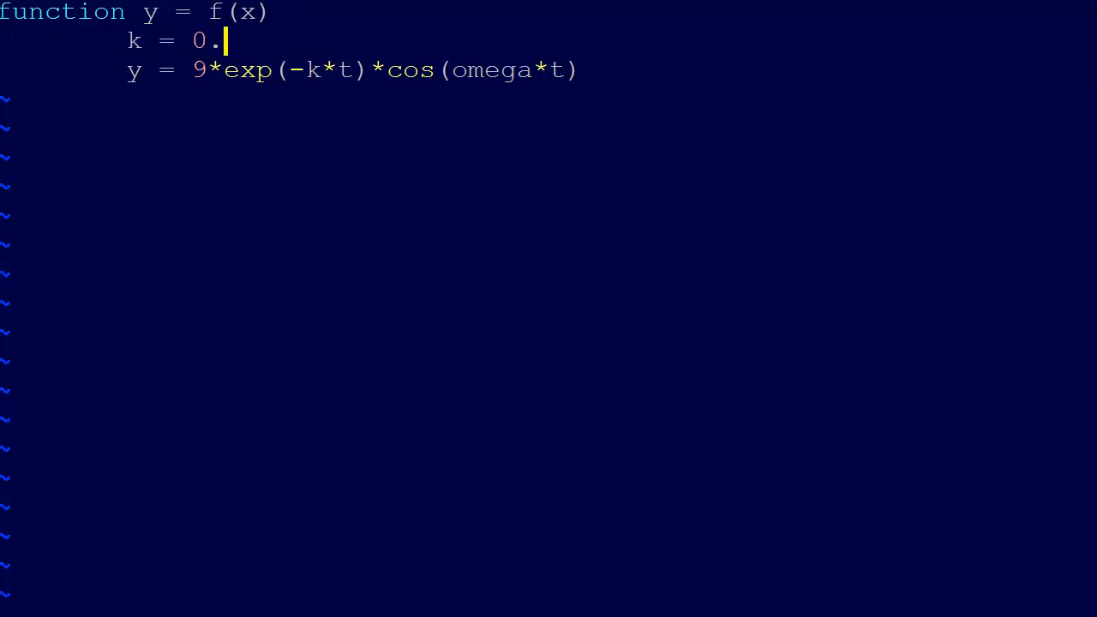
type("7")
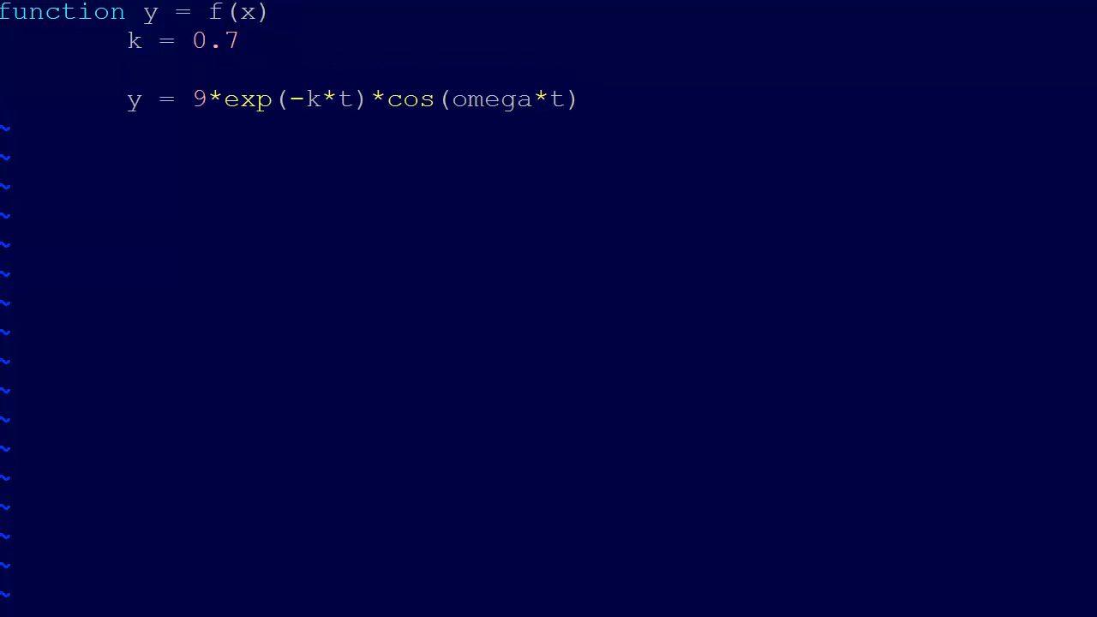
type("ome")
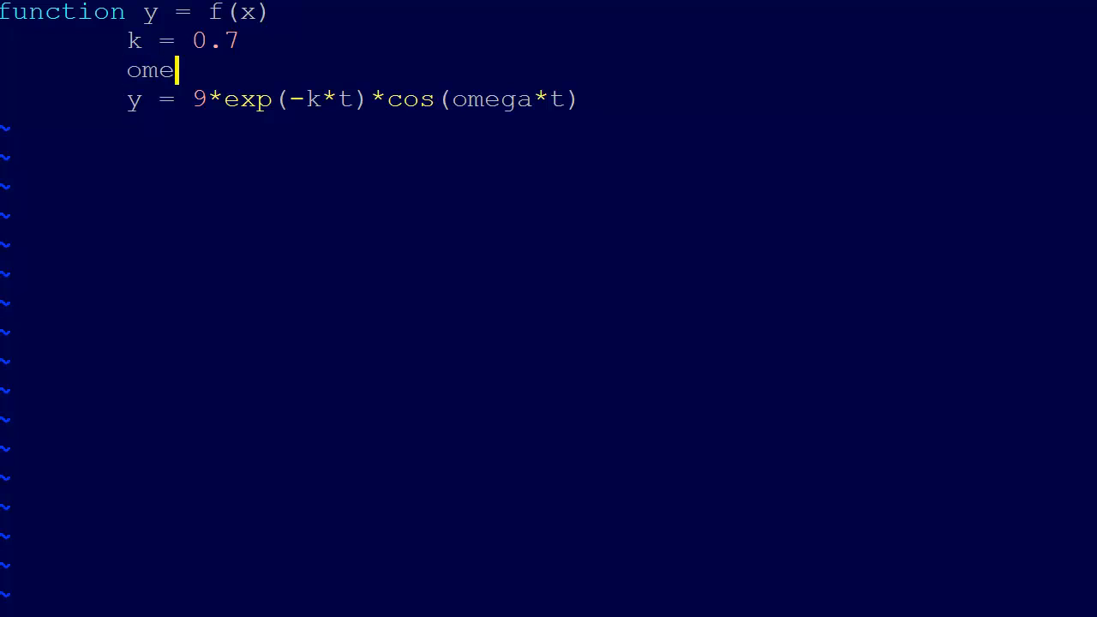
type("ga = 4;")
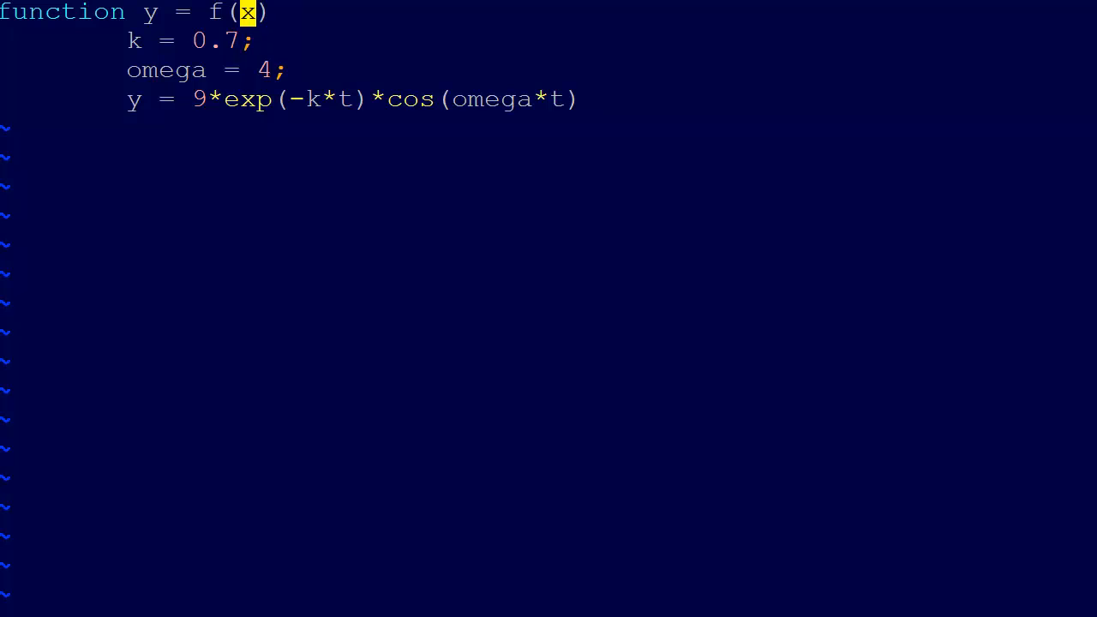
type("t")
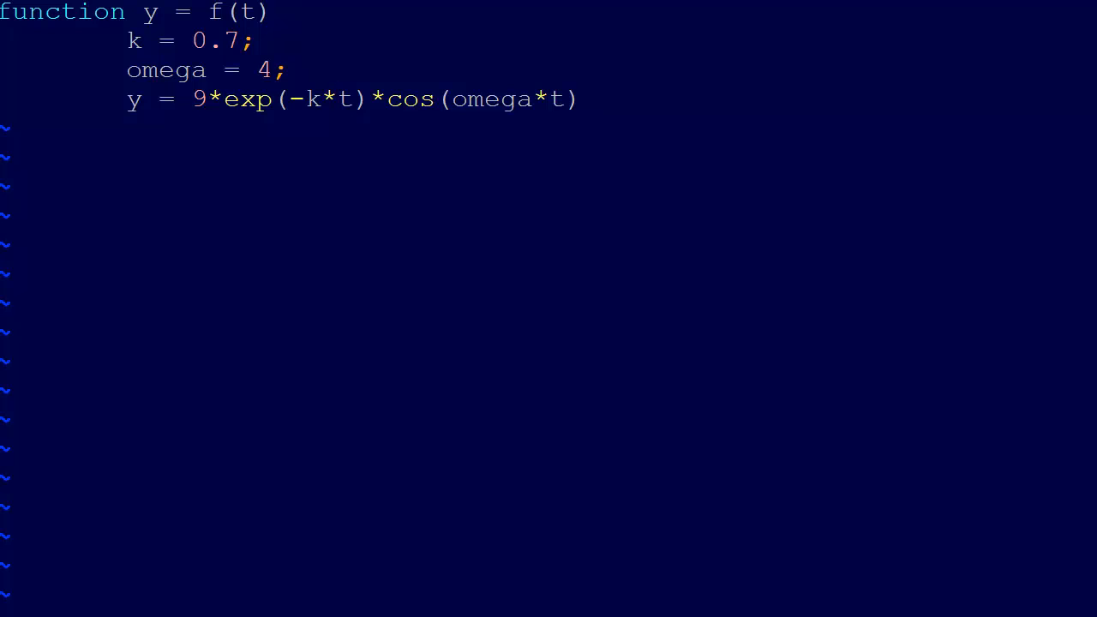
mouse_move(296, 90)
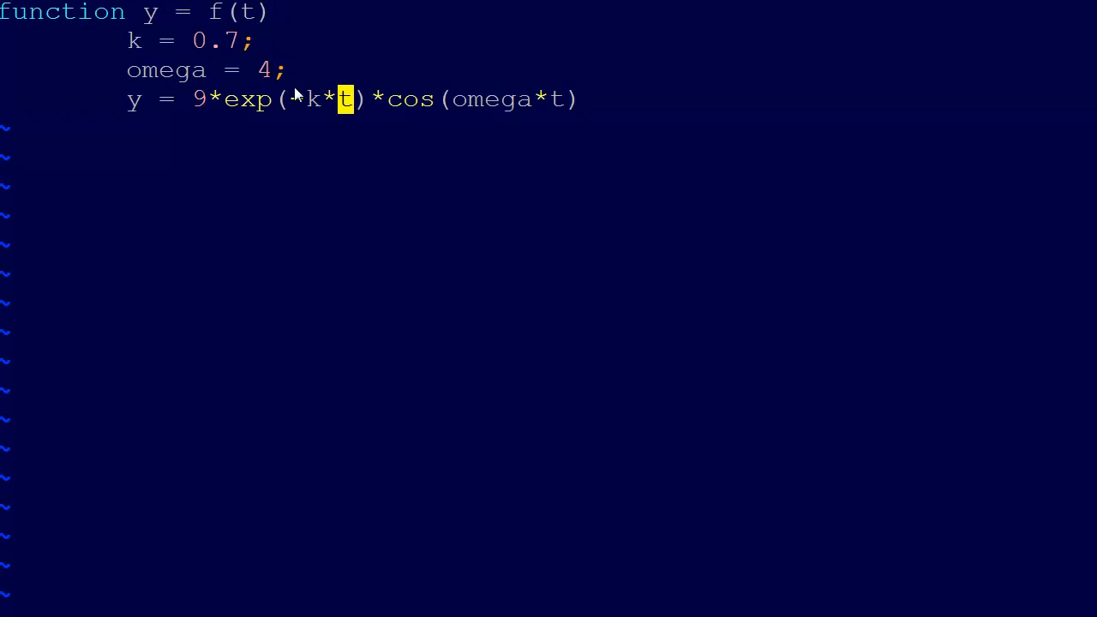
Append '- 3.5;' to the end of the y formula line.
type("-")
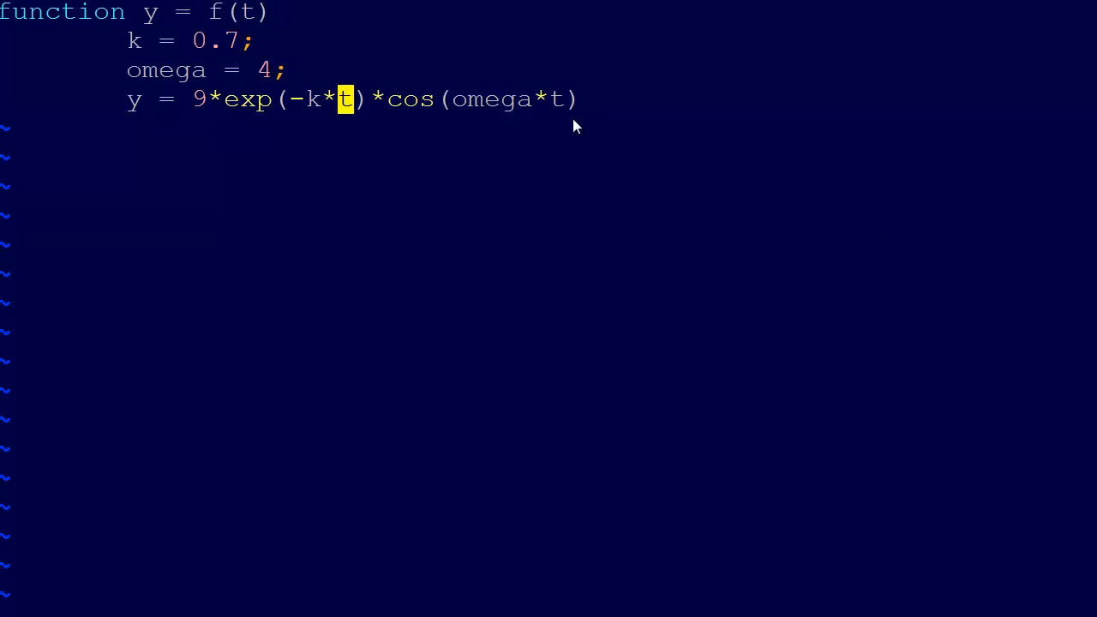
type("-")
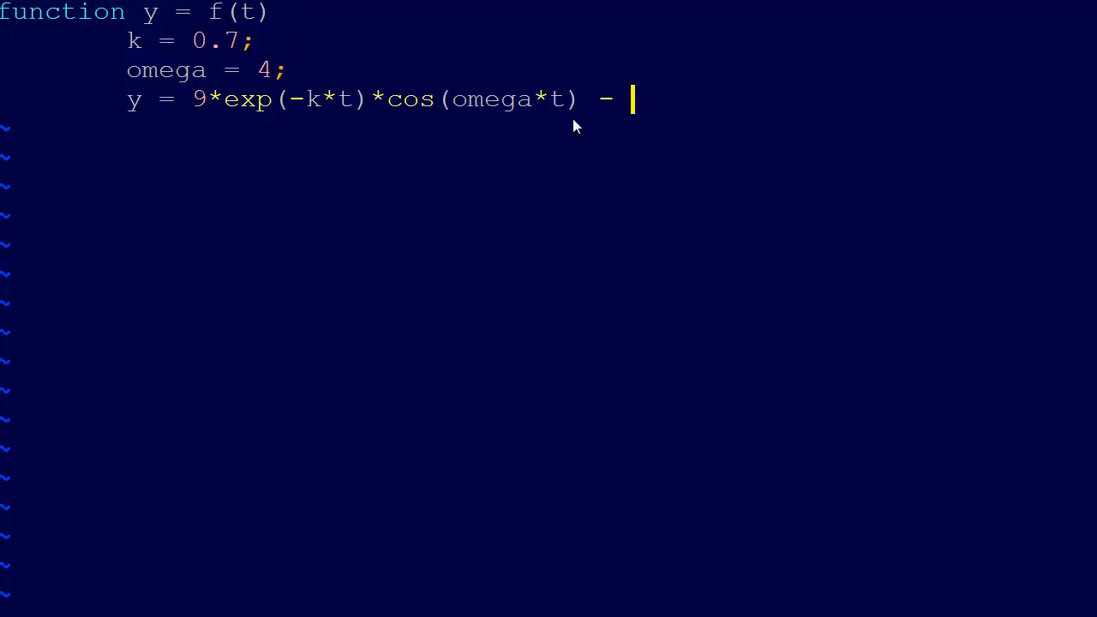
type("3.5;")
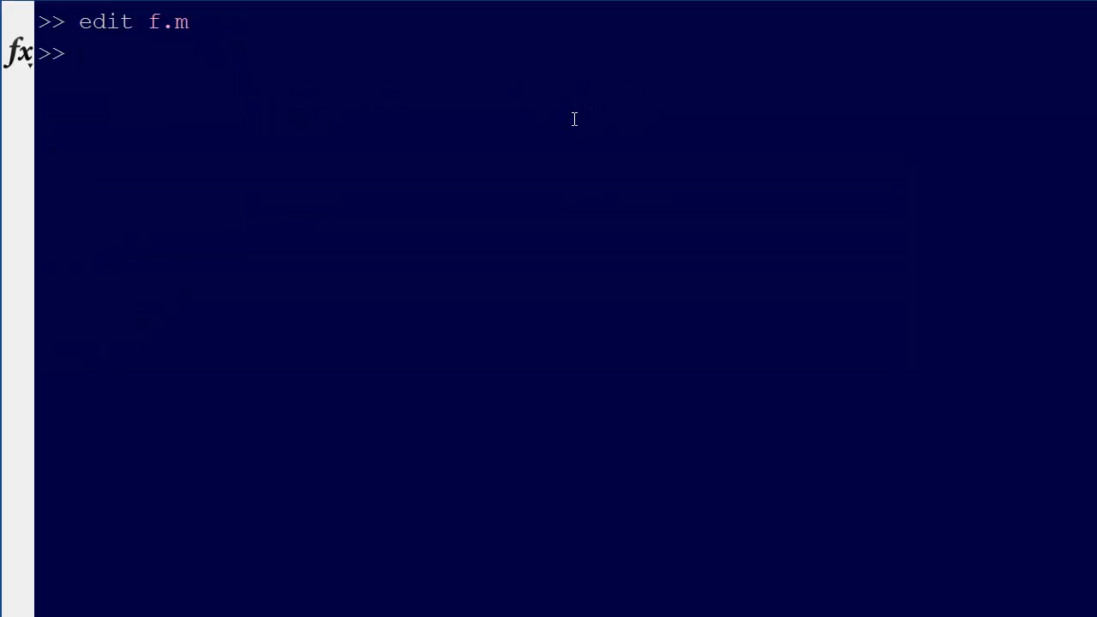
Define the time vector t = 0:0.01:10;.
type("t =")
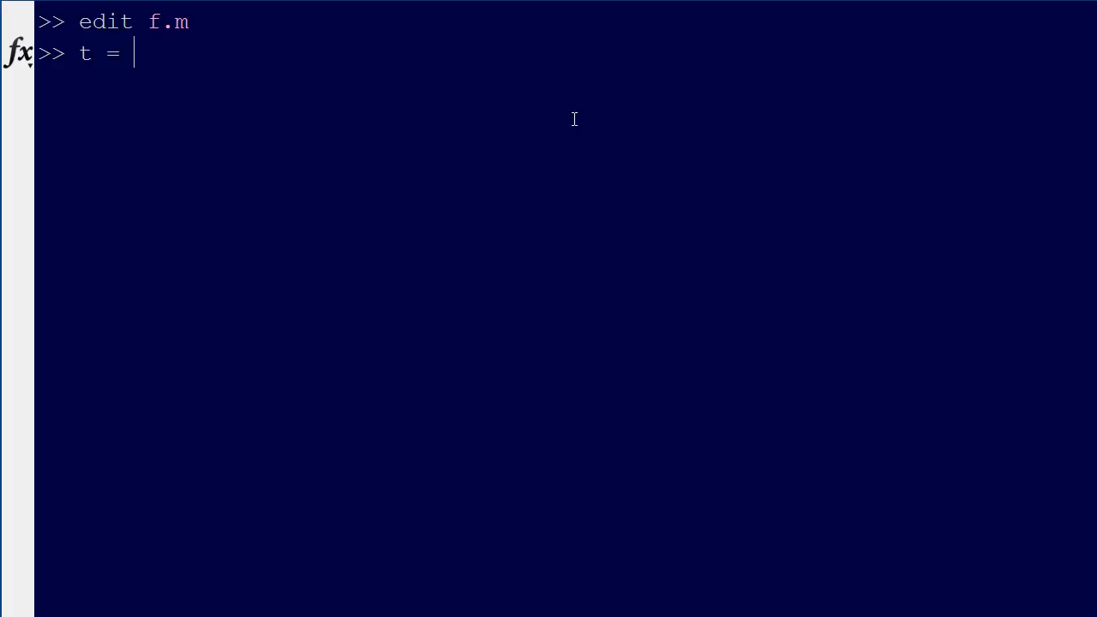
type("0:")
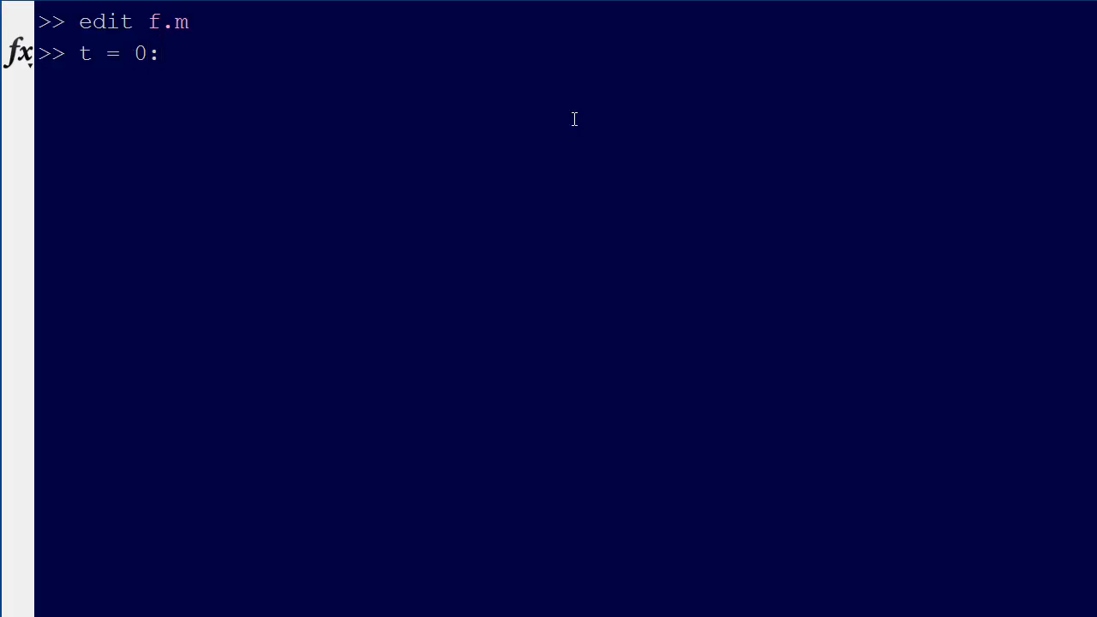
type("0.")
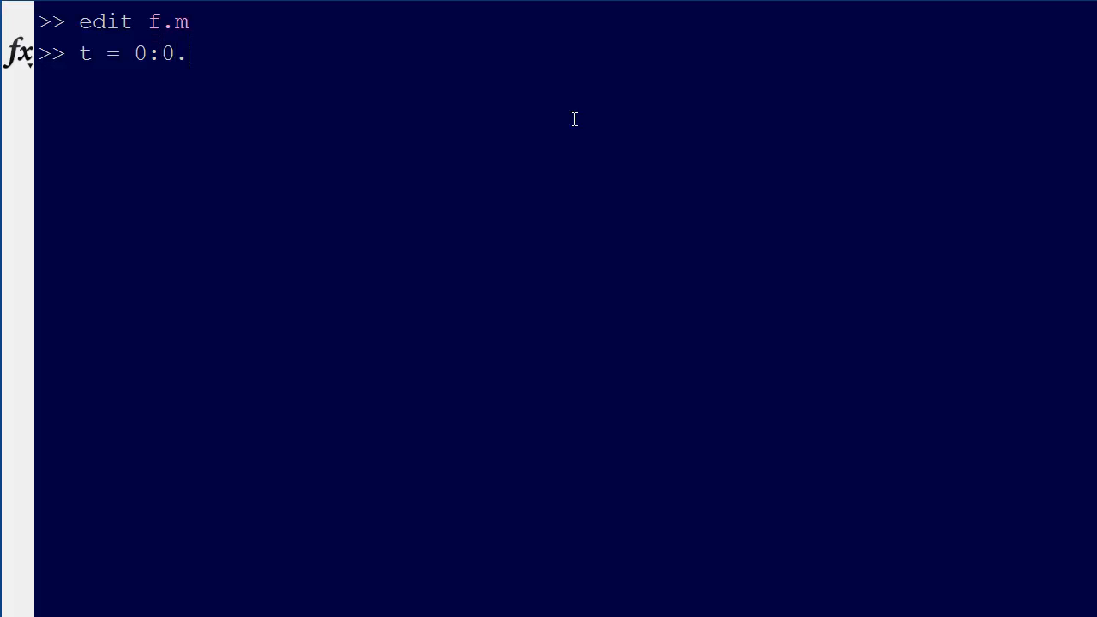
type("01:")
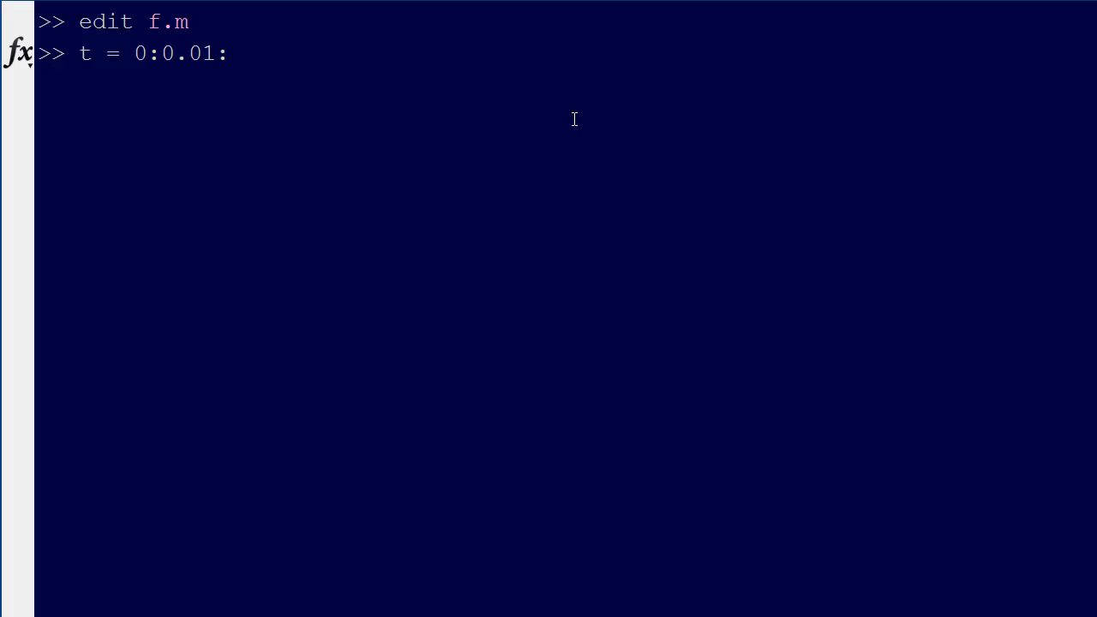
type("10")
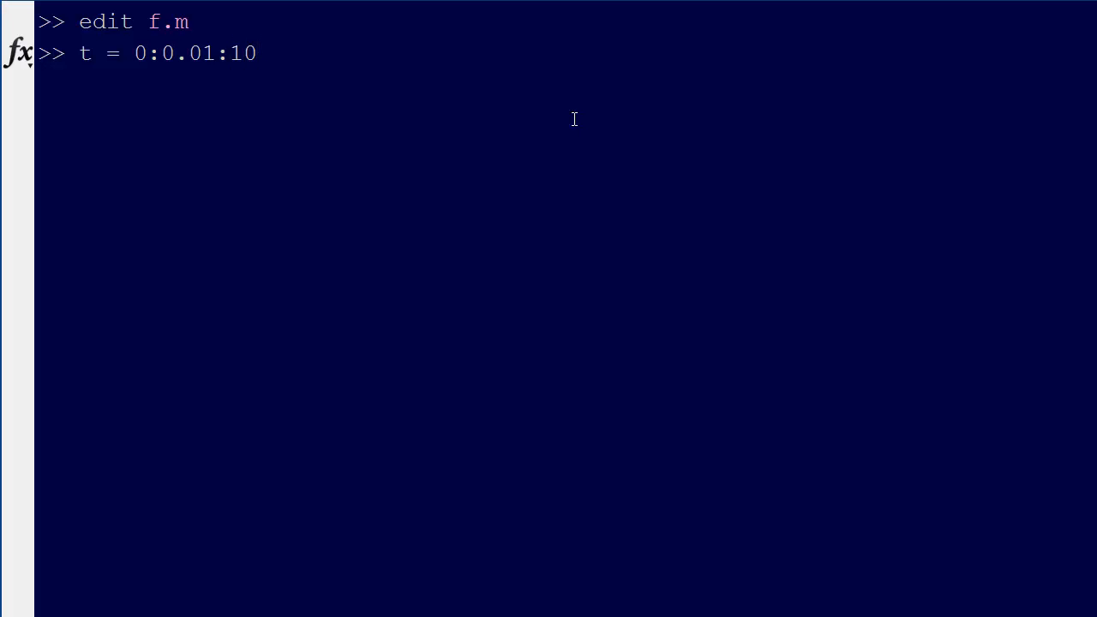
type(";")
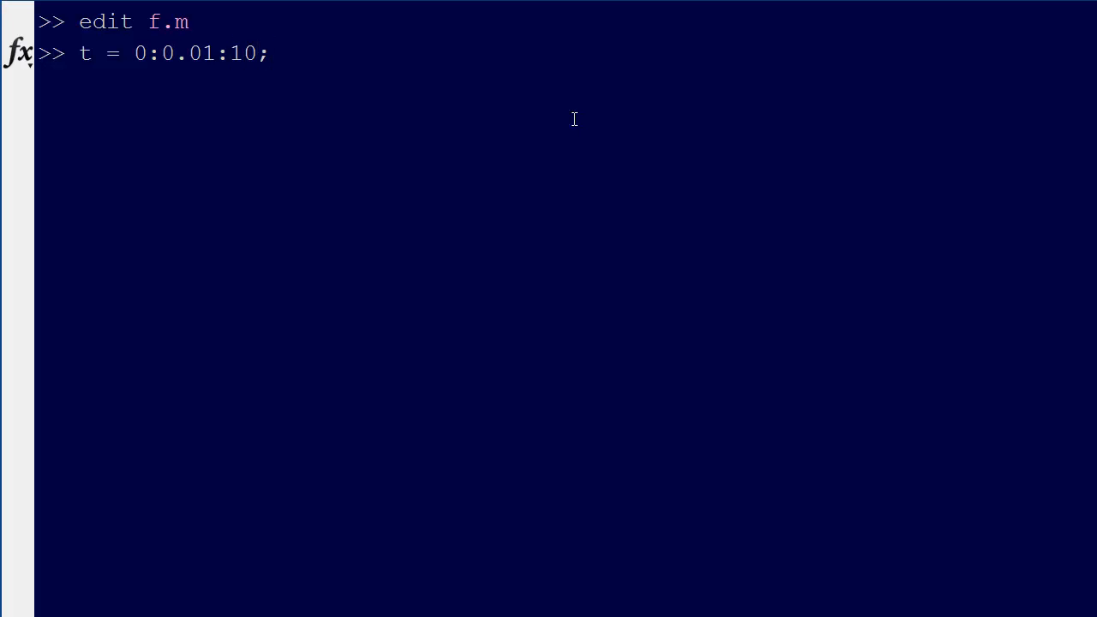
key("Return")
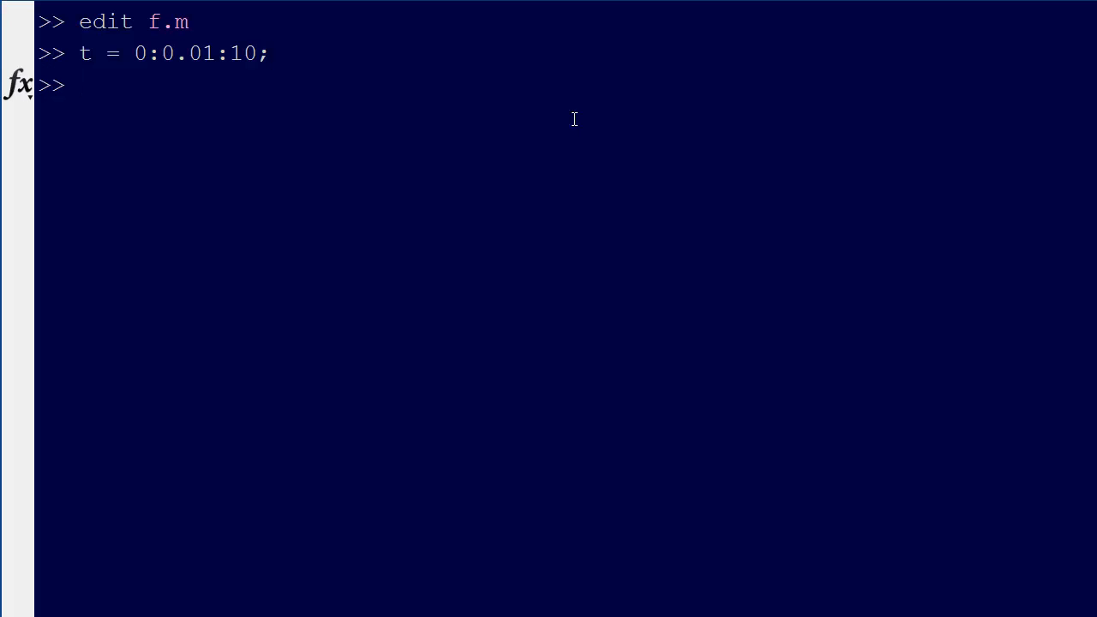
Run clf;plot(t,f(t)), which raises an inner matrix dimensions error.
type("plot(")
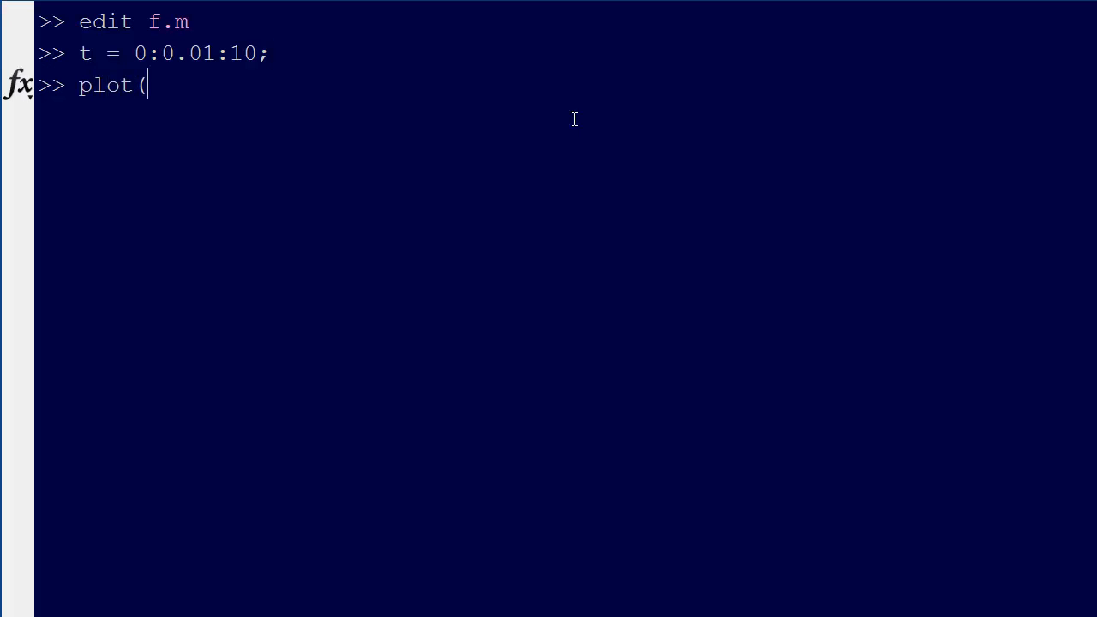
type("t,")
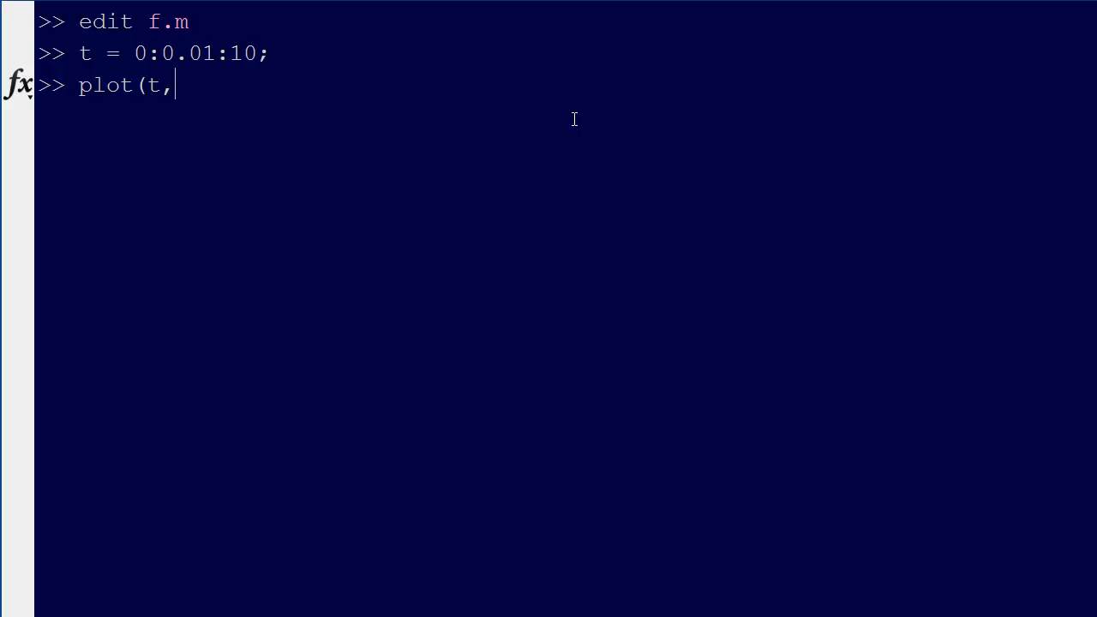
type("f(")
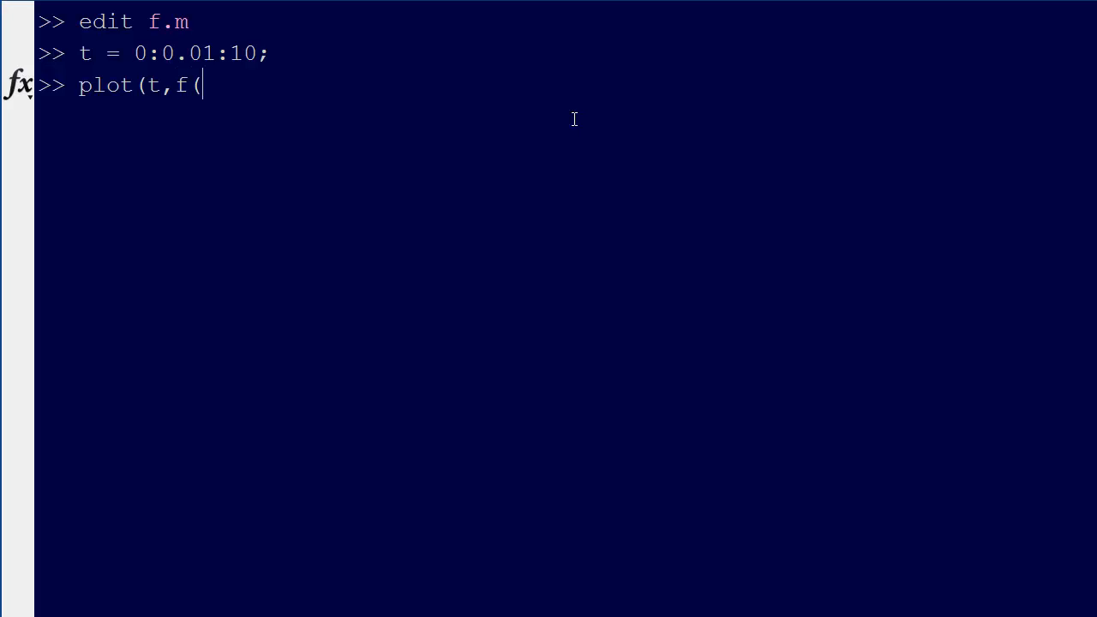
type("t))")
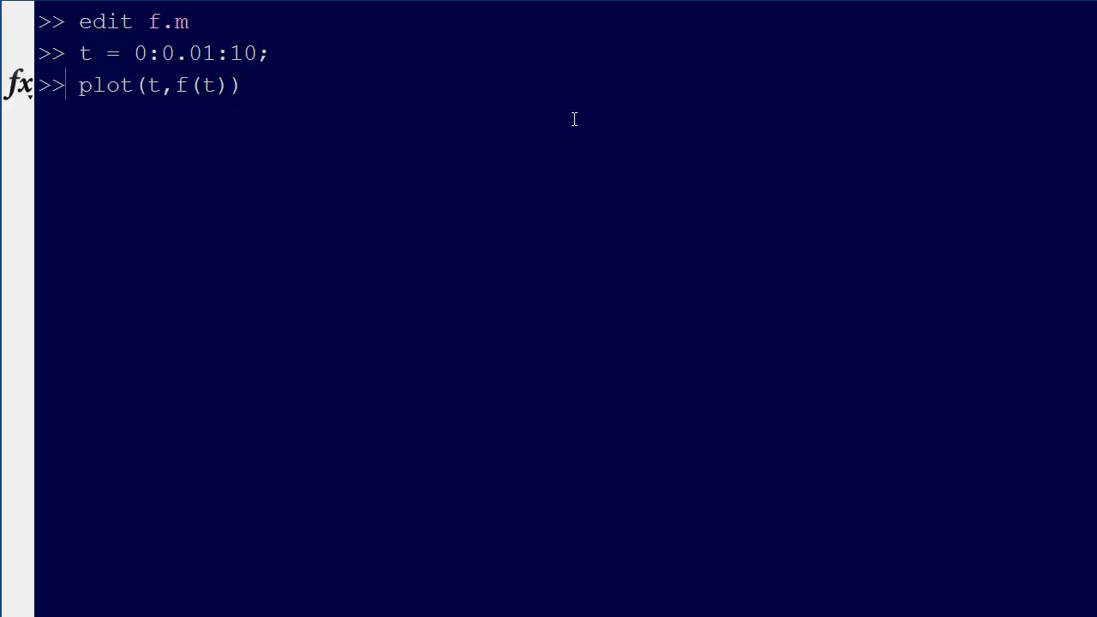
type("clf;")
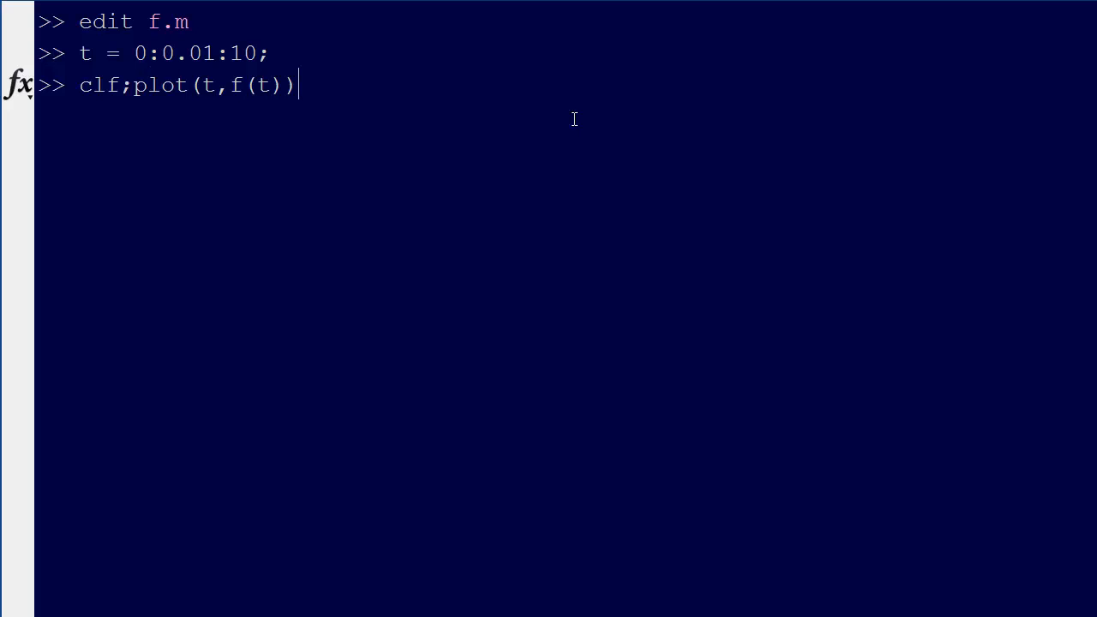
type(";")
key("Return")
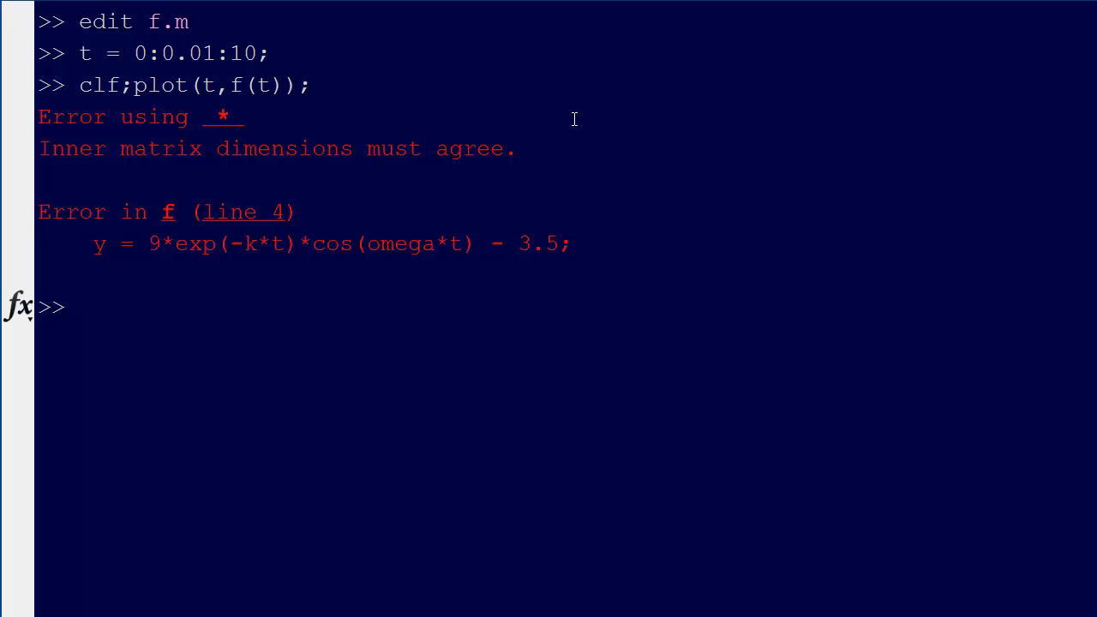
mouse_move(474, 213)
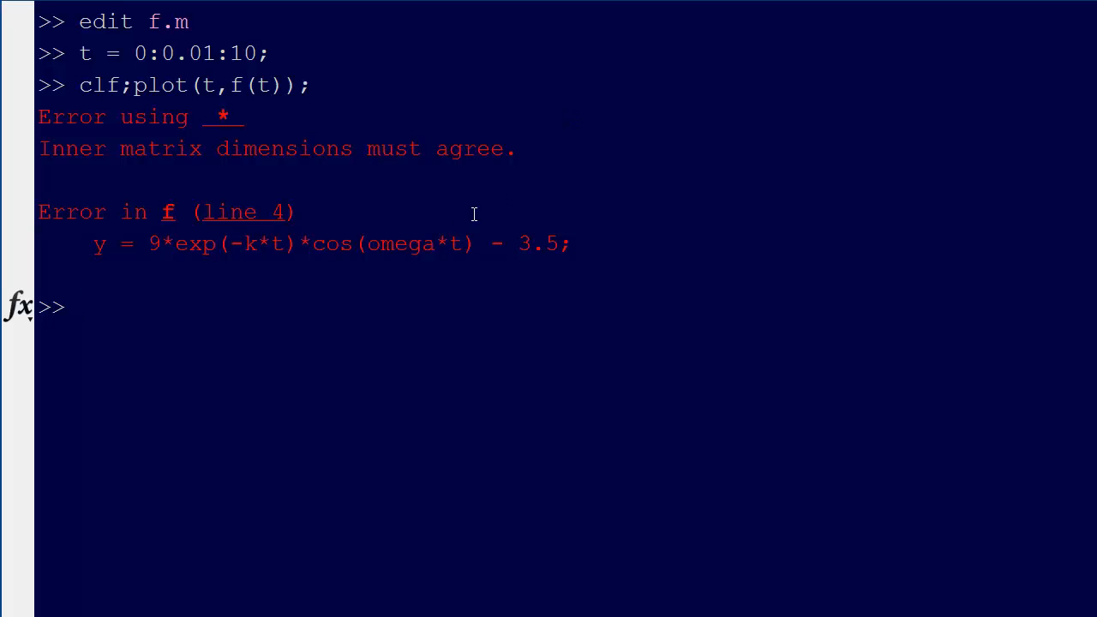
mouse_move(281, 243)
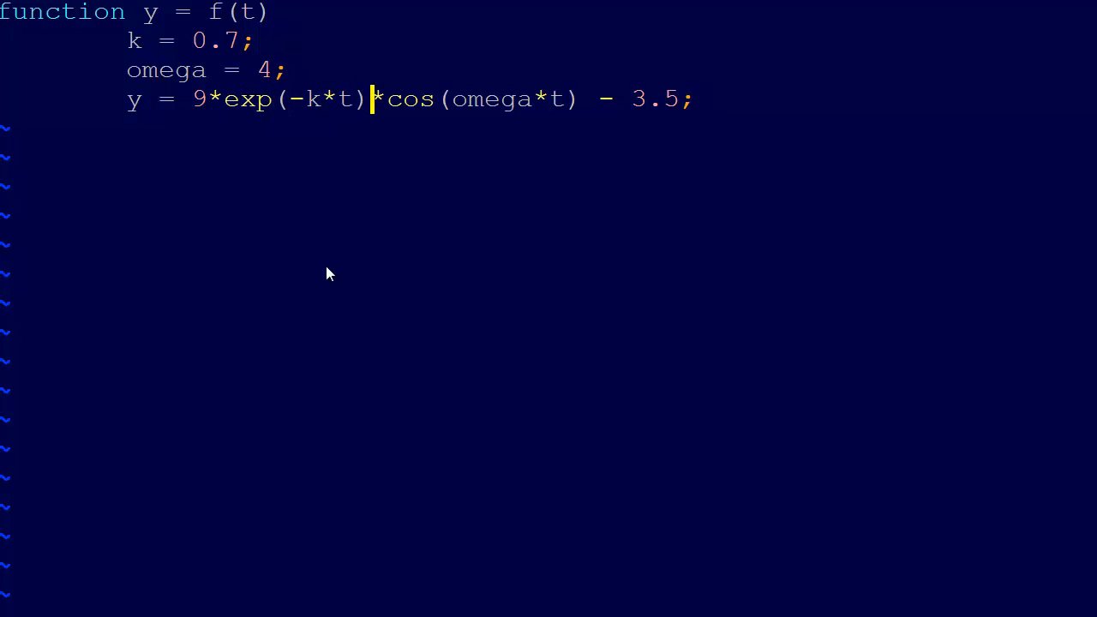
Change the * before cos to element-wise .* in f.m and save.
type(".")
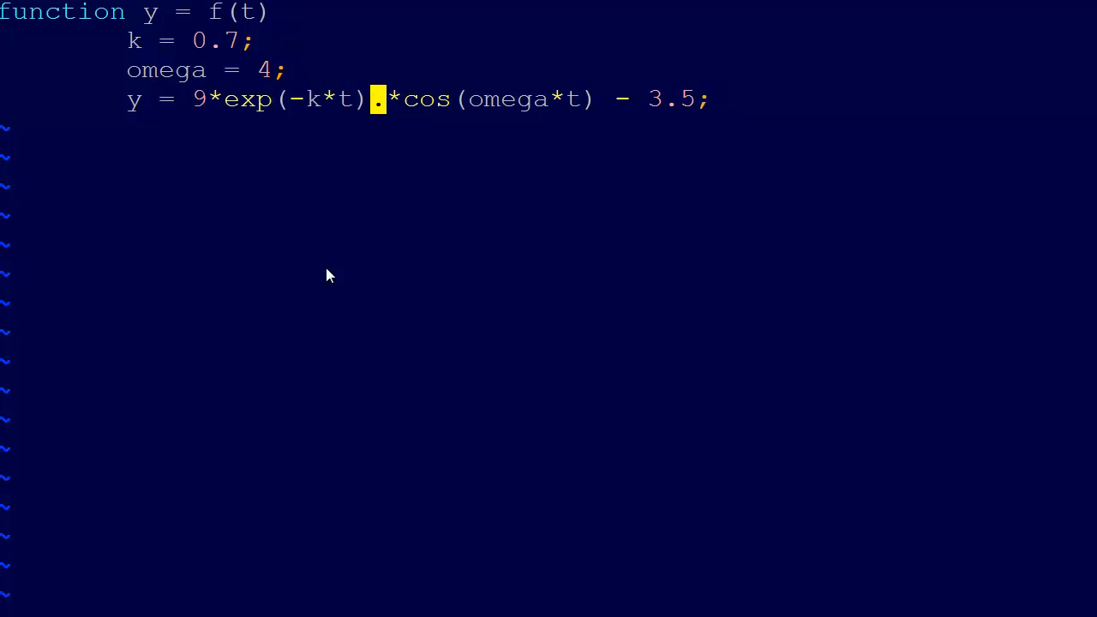
left_click_drag(385, 99, 561, 98)
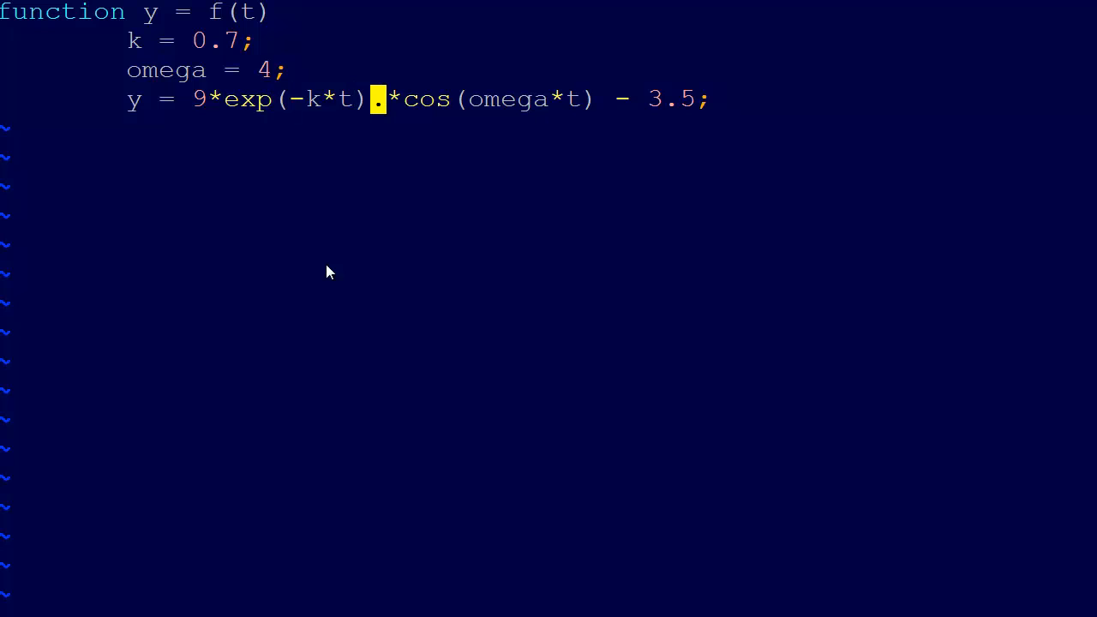
key("alt+tab")
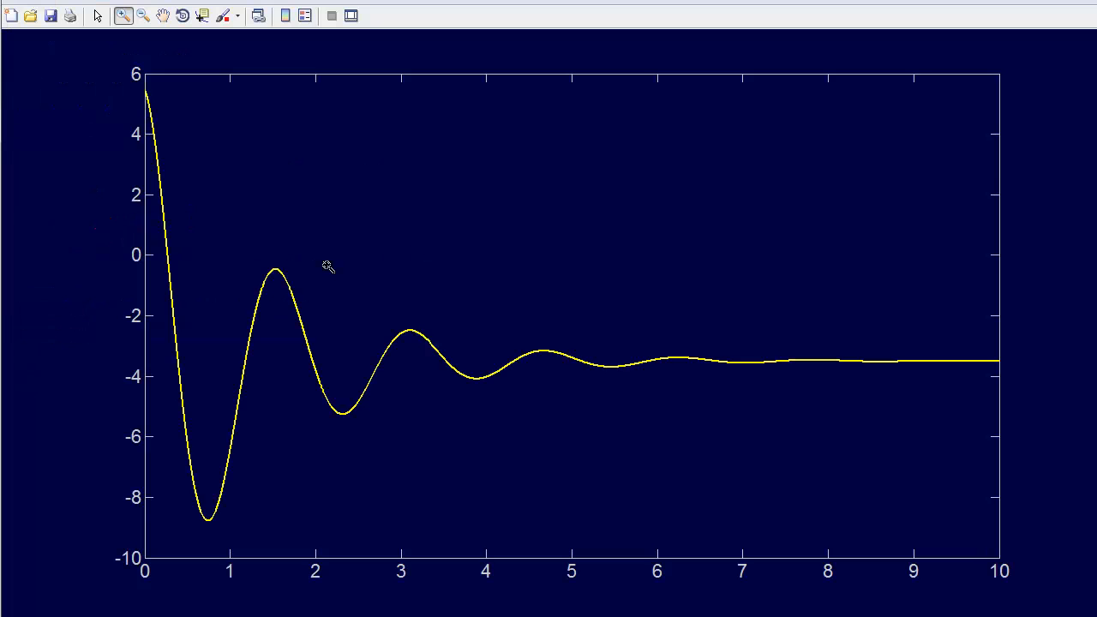
mouse_move(266, 270)
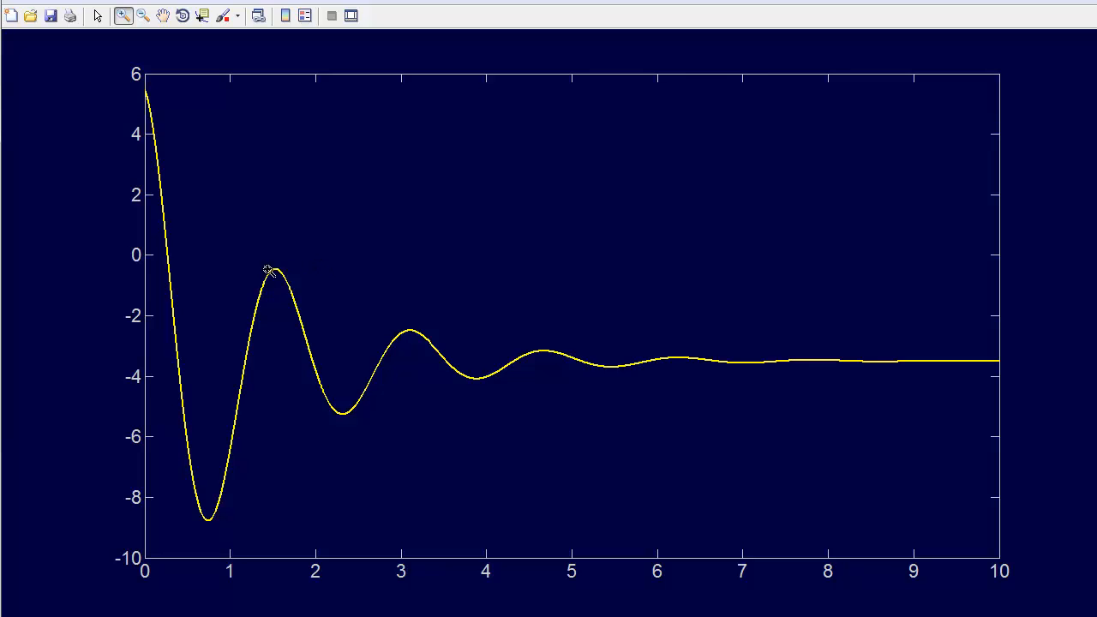
mouse_move(300, 287)
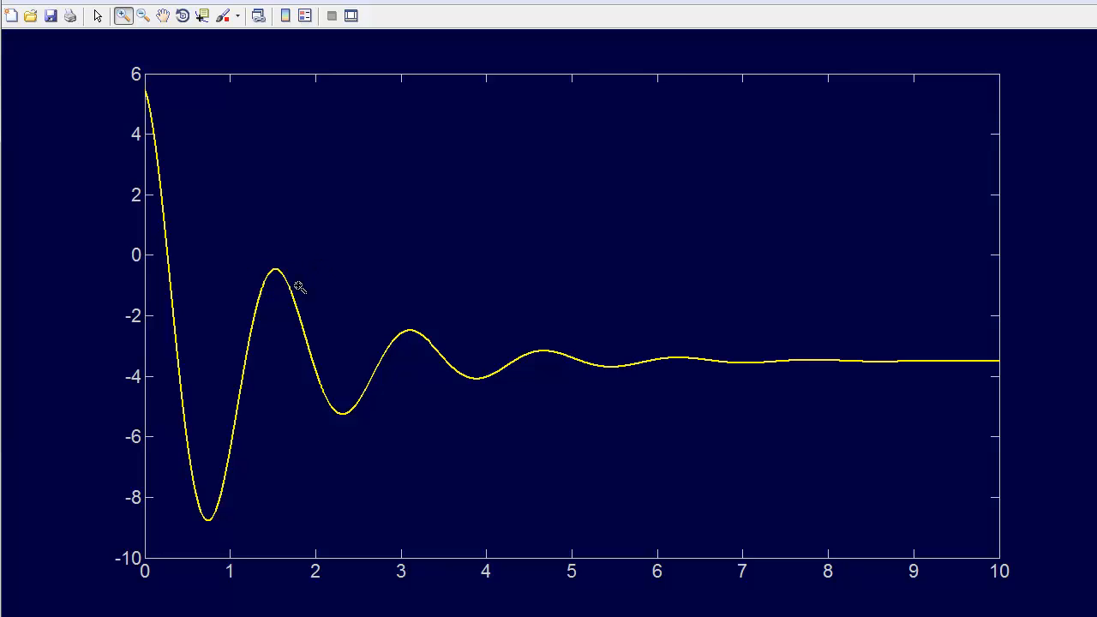
mouse_move(167, 254)
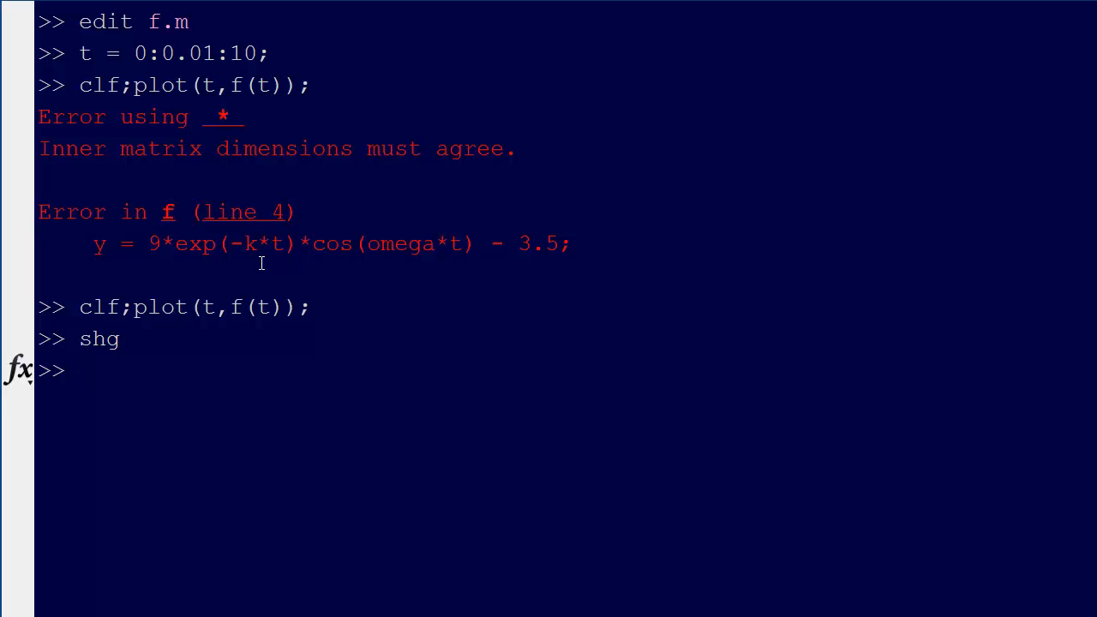
Start typing the hold on command for the red zero-line overlay.
type("hold")
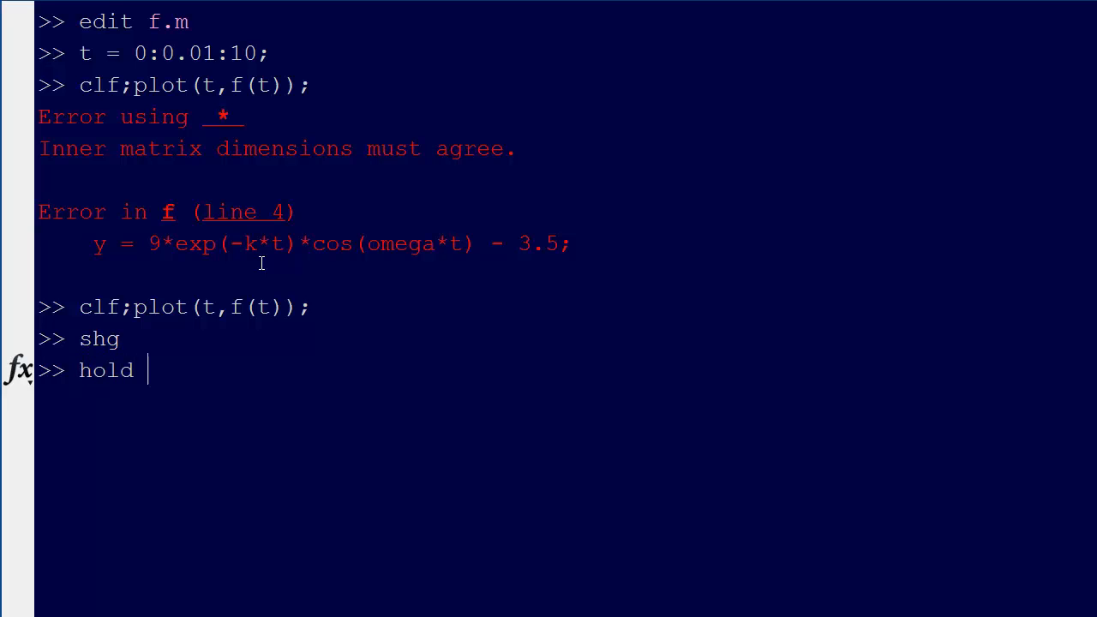
Run hold on;plot(t,0*t,'r') and zoom into the zero crossing near t = 0.2704.
type("on;plot(")
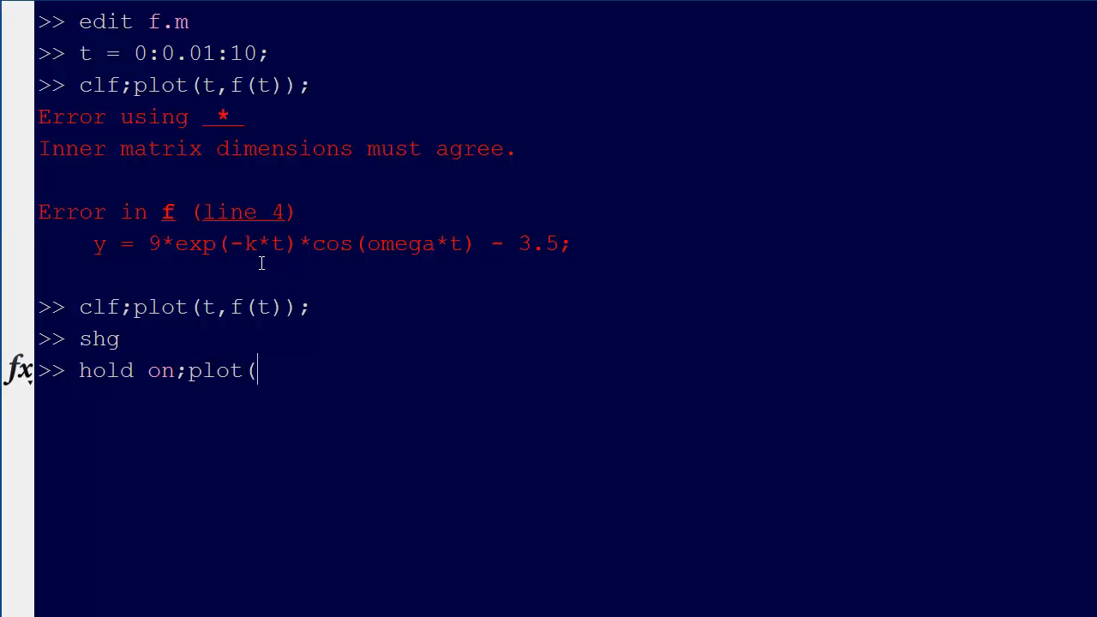
type("t,")
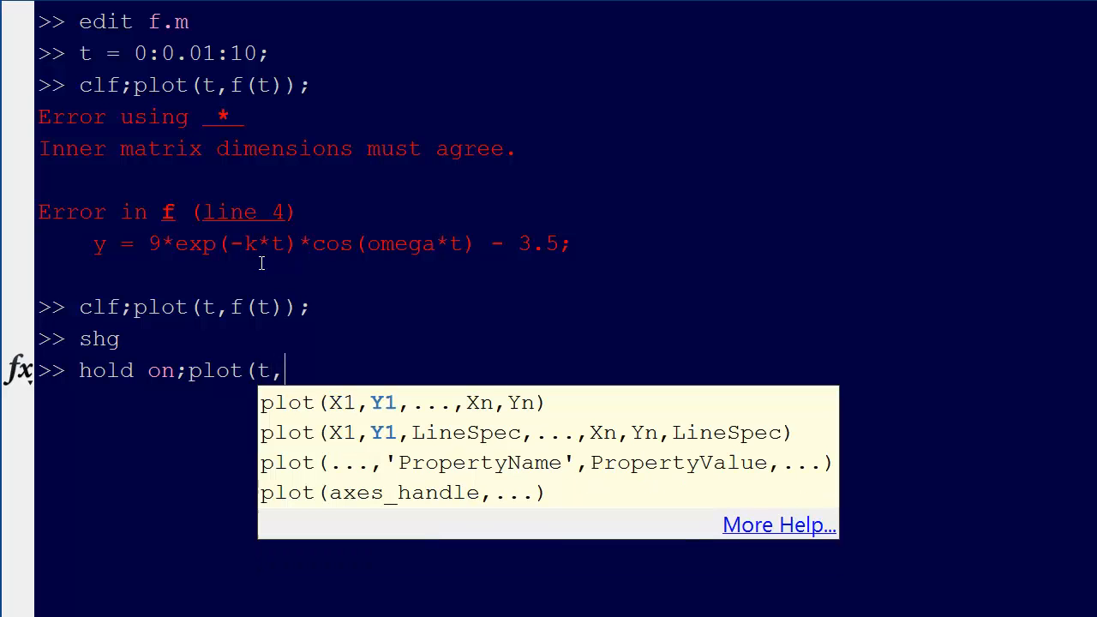
type("0*t,")
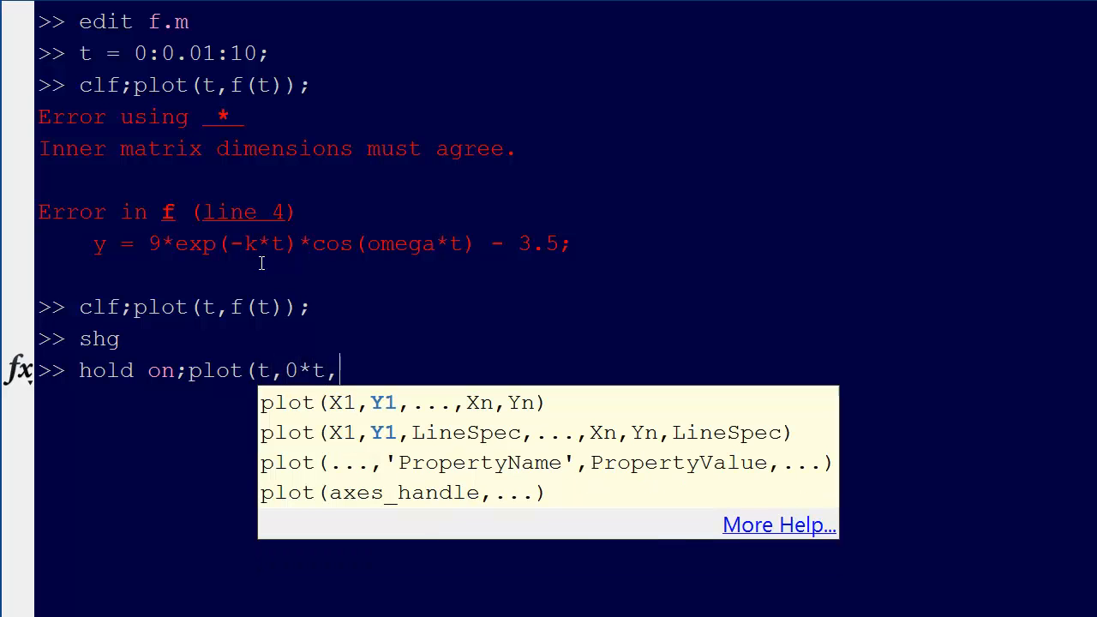
type("'r')")
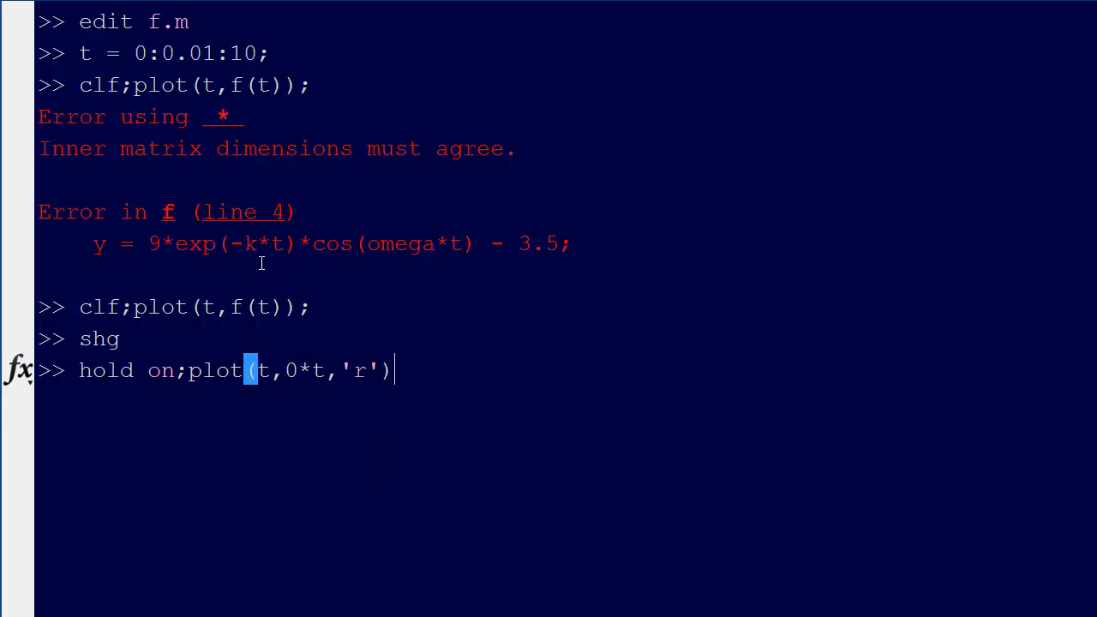
key("Return")
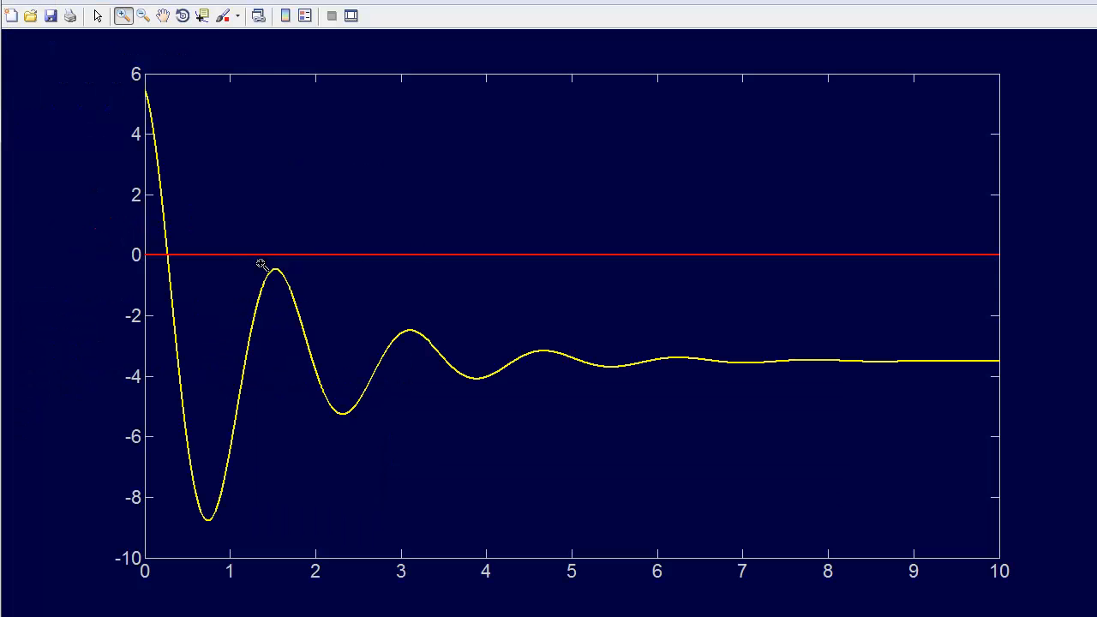
mouse_move(158, 244)
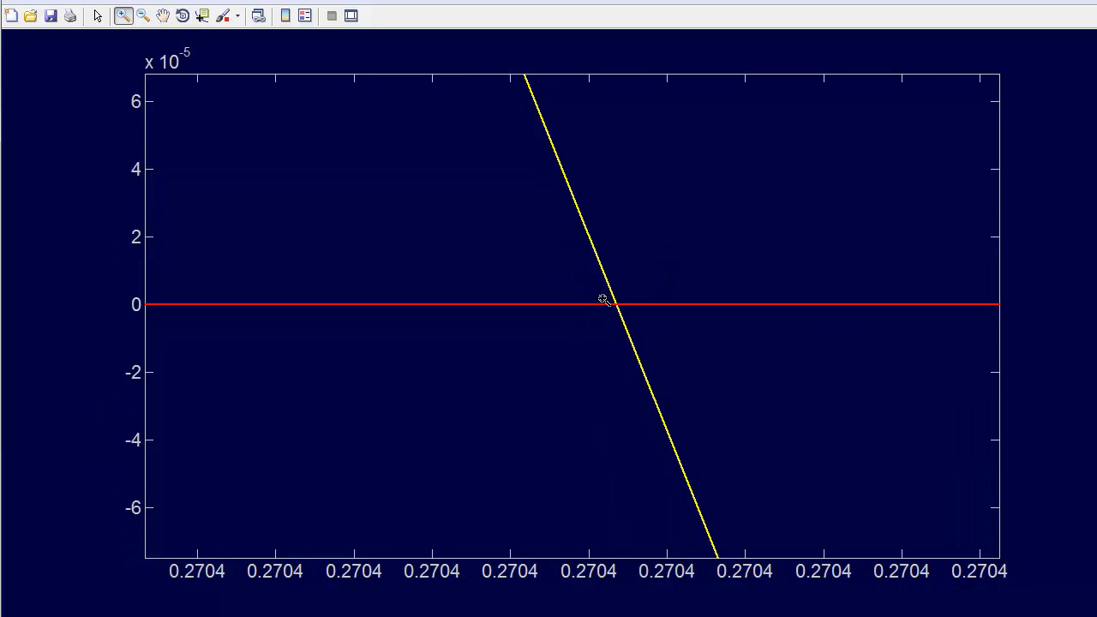
mouse_move(634, 333)
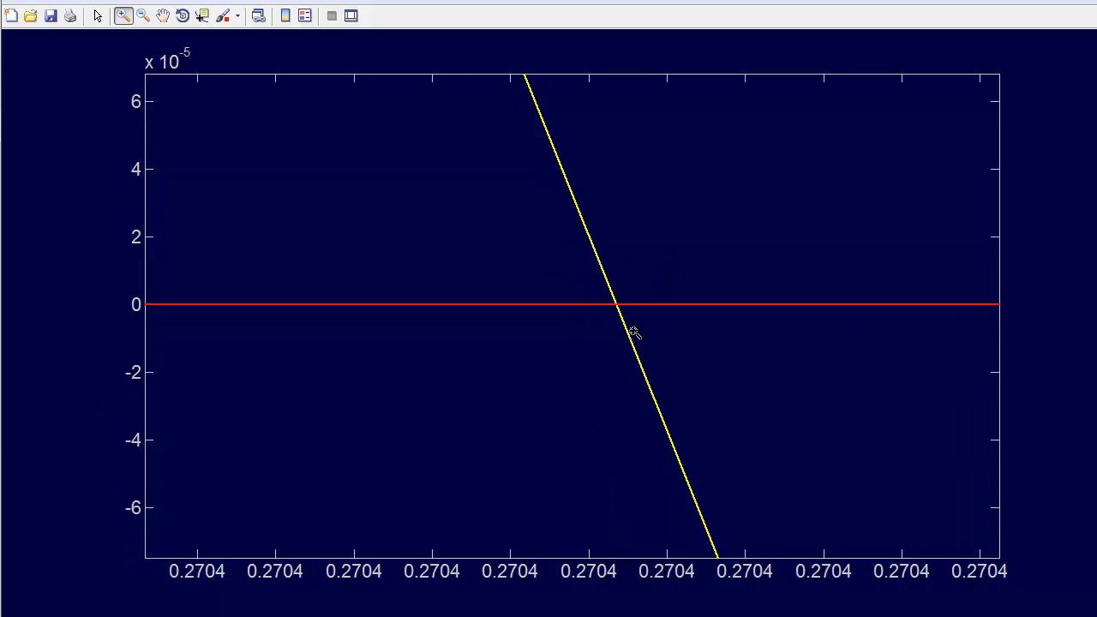
key("alt+tab")
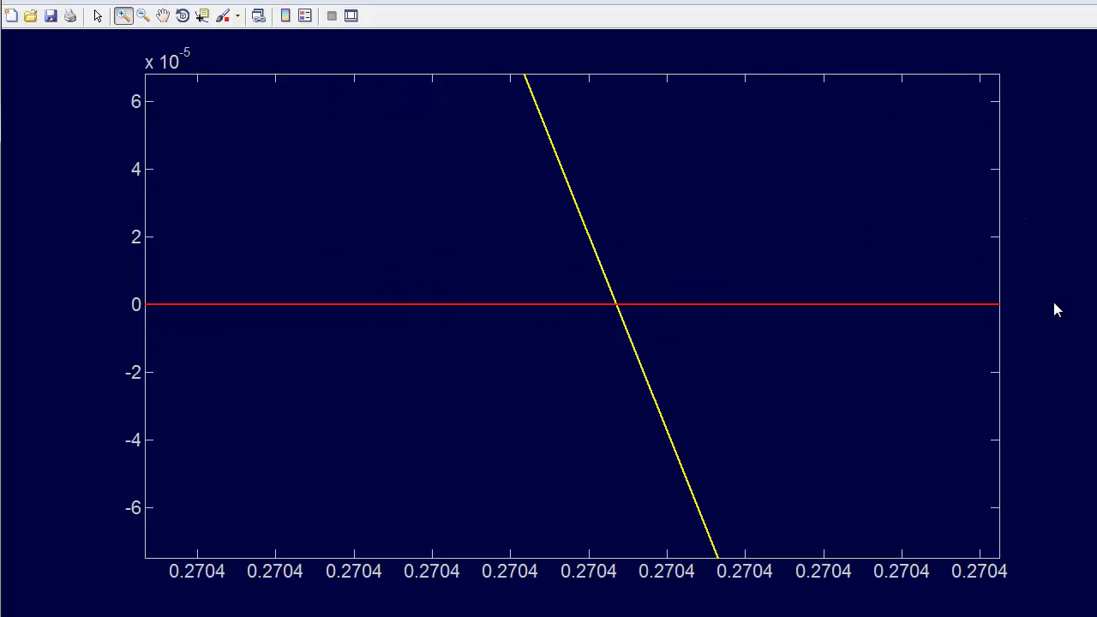
mouse_move(1028, 272)
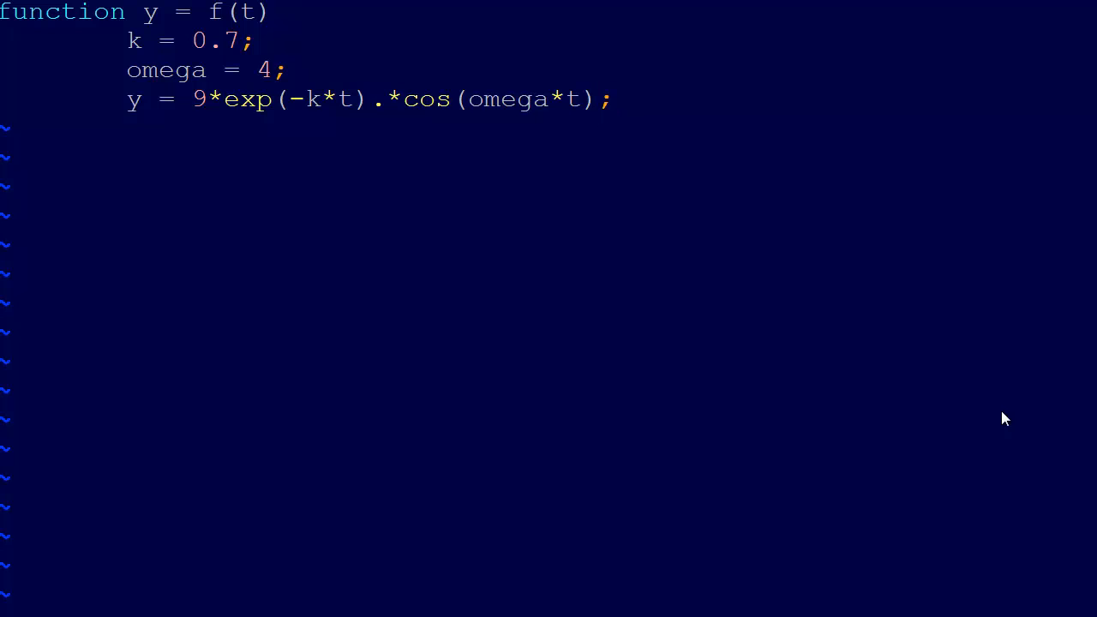
Remove the ' - 3.5' term from line 4 of f.m, keeping .*, and save.
key("alt+tab")
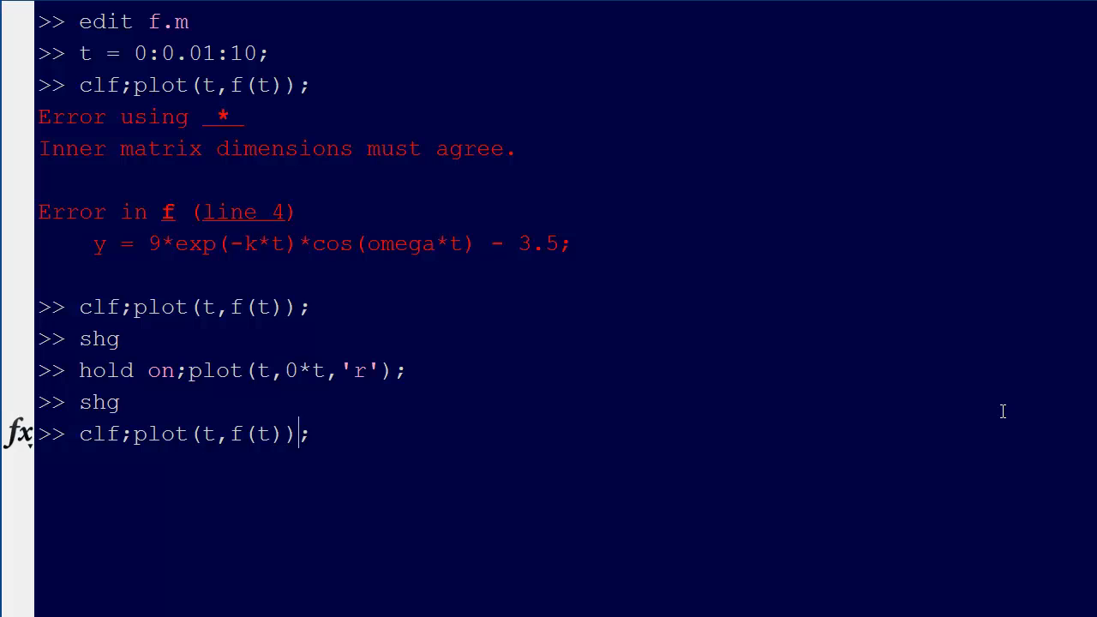
Run plot(t,0*t,'r'); to draw a red line.
type("plot")
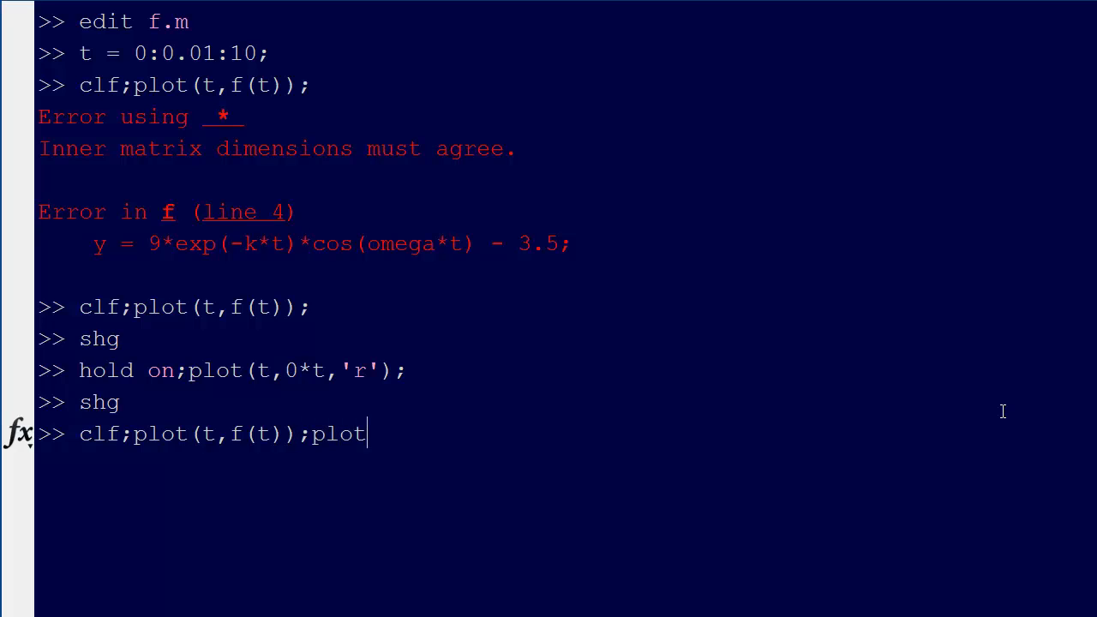
type("(t,")
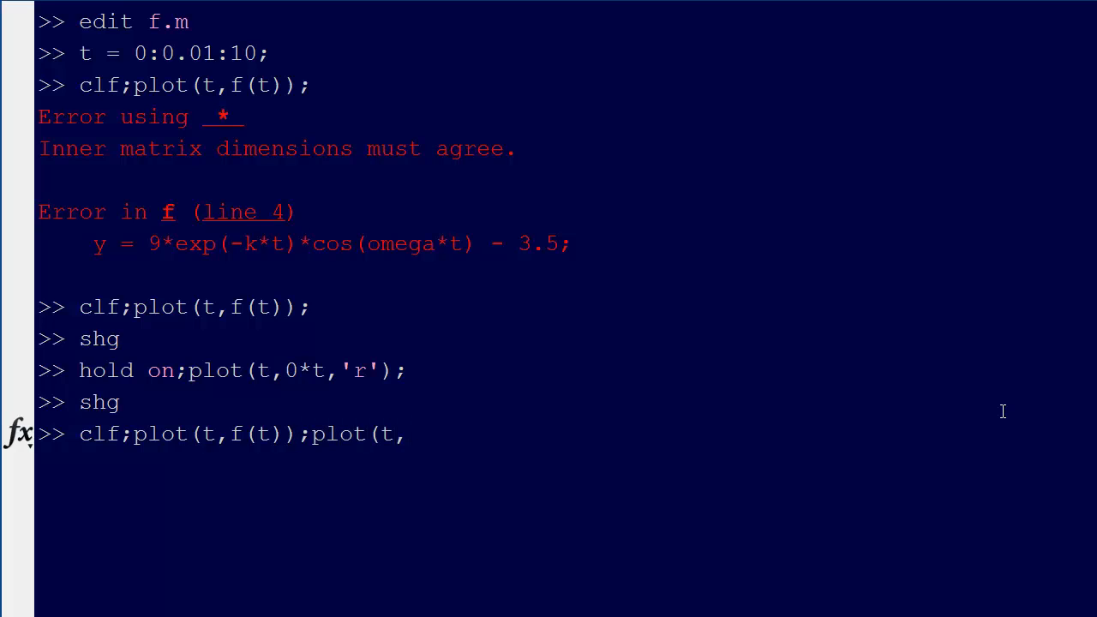
type("0*t,")
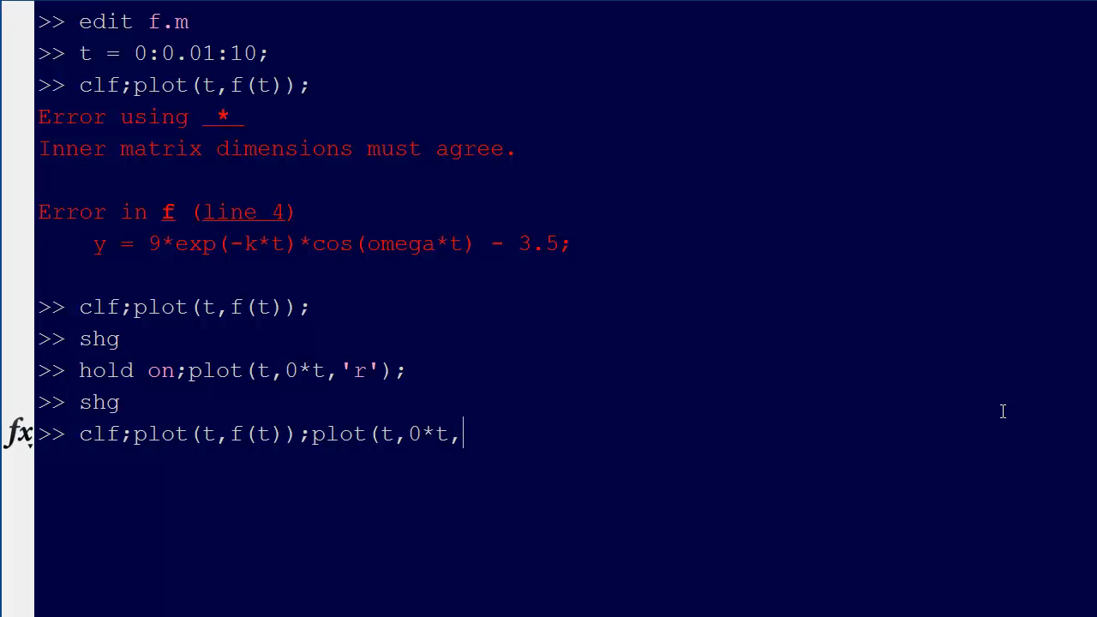
type("'r');")
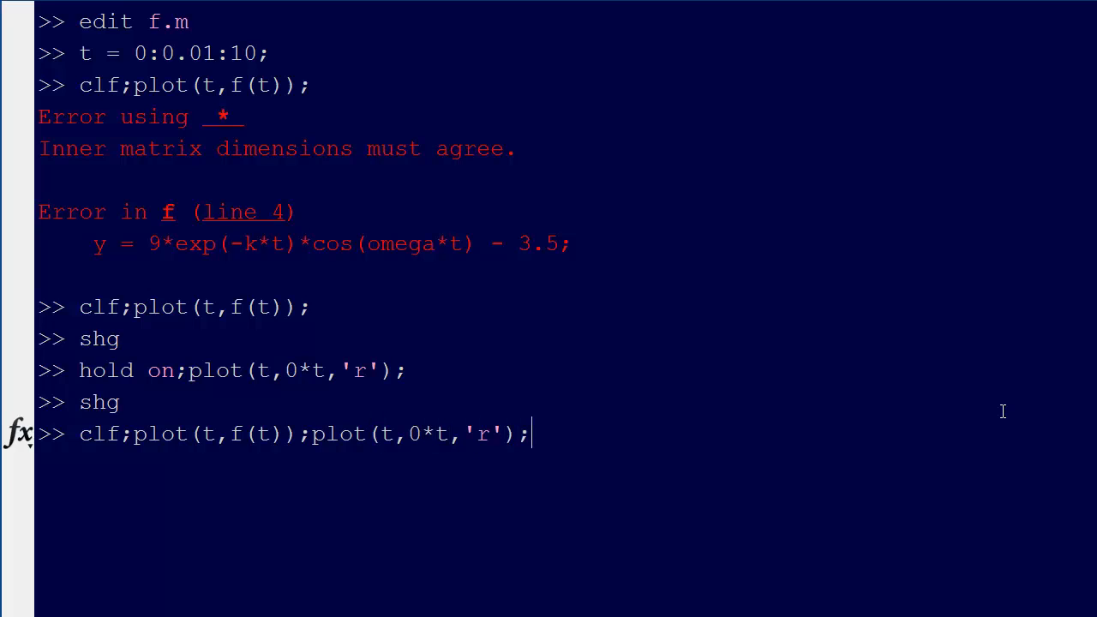
key("Return")
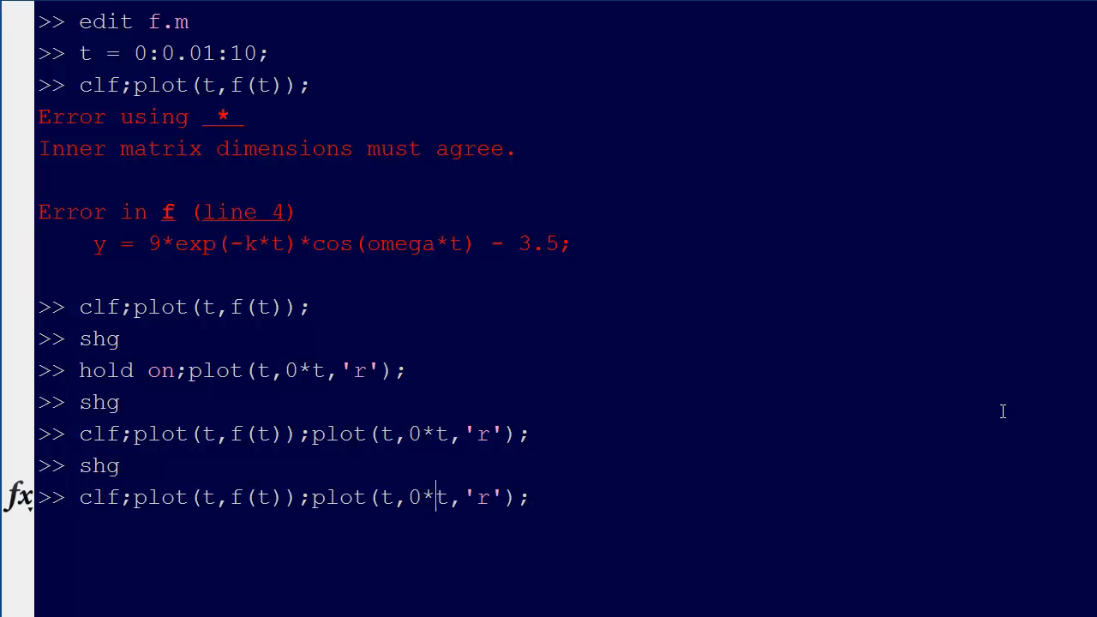
Build the hold on; plot(t,3.5*ones(size(t)),'r') command for a red 3.5 line.
type("ho")
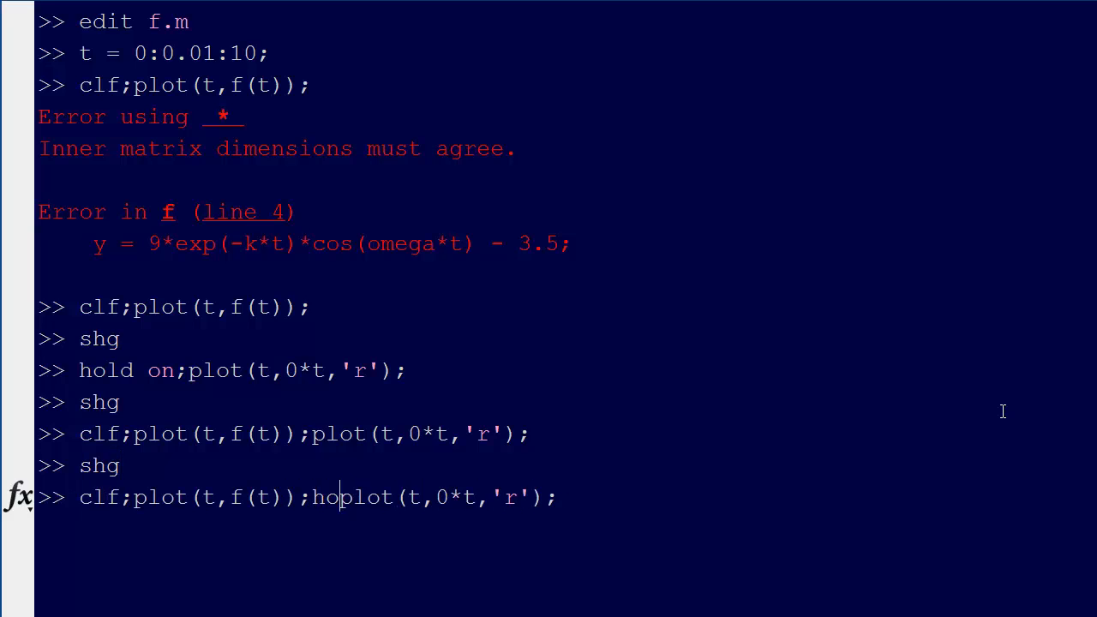
type("ld on;")
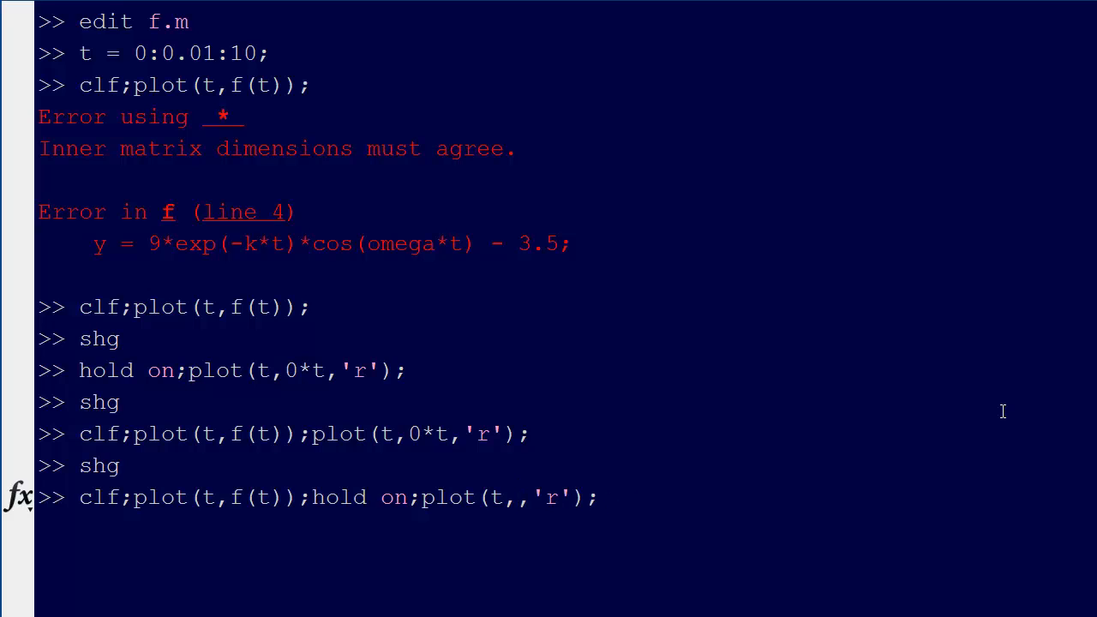
type("on")
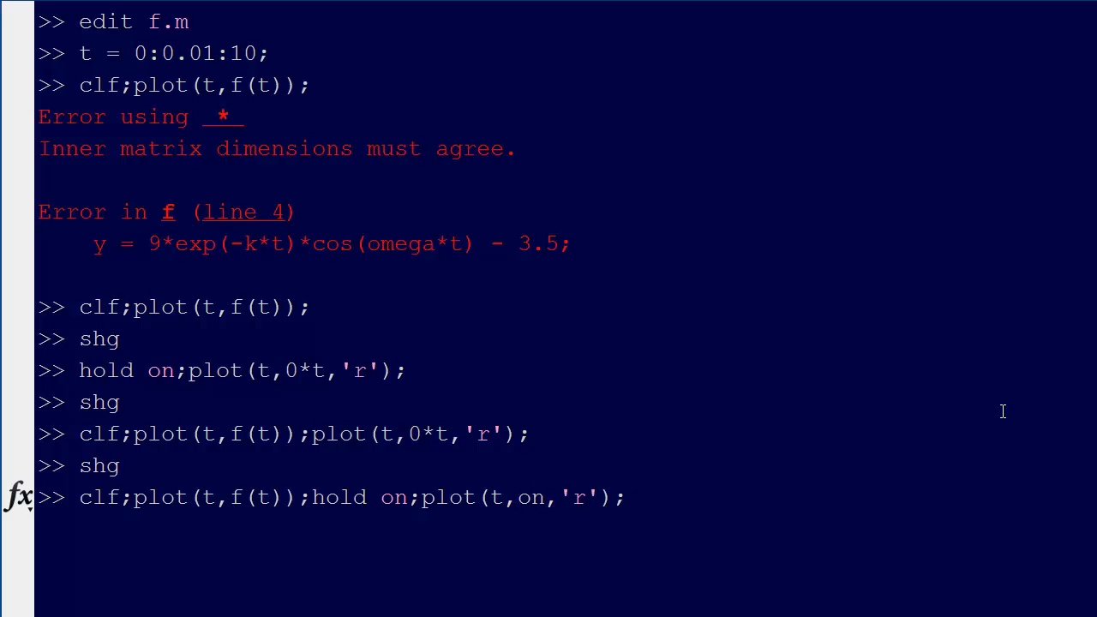
type("ones(si")
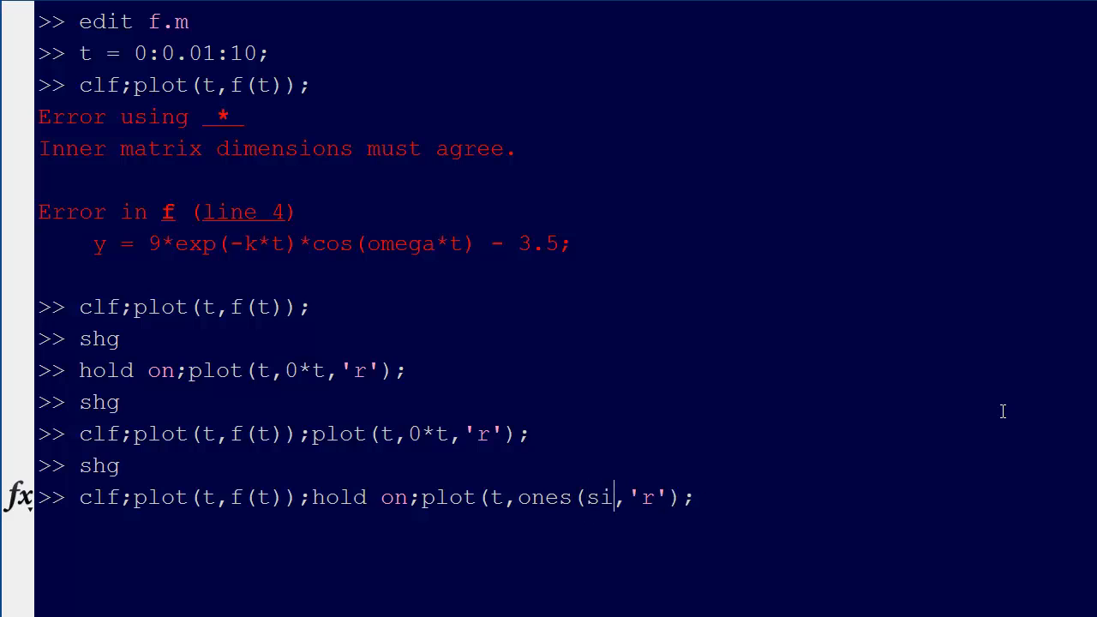
type("ze(t)")
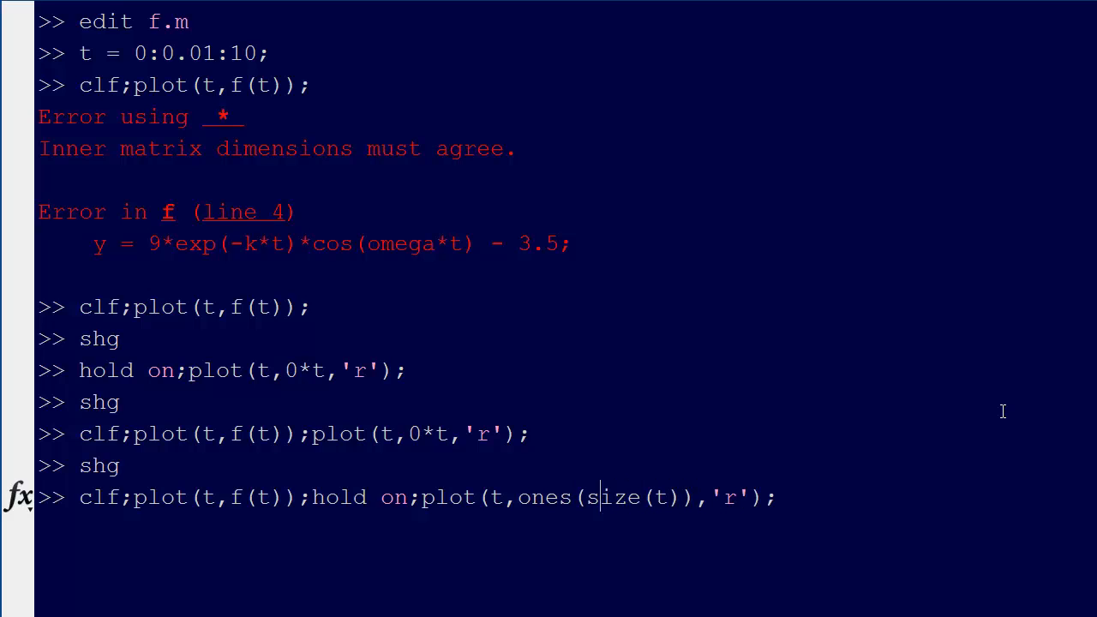
type("3.5")
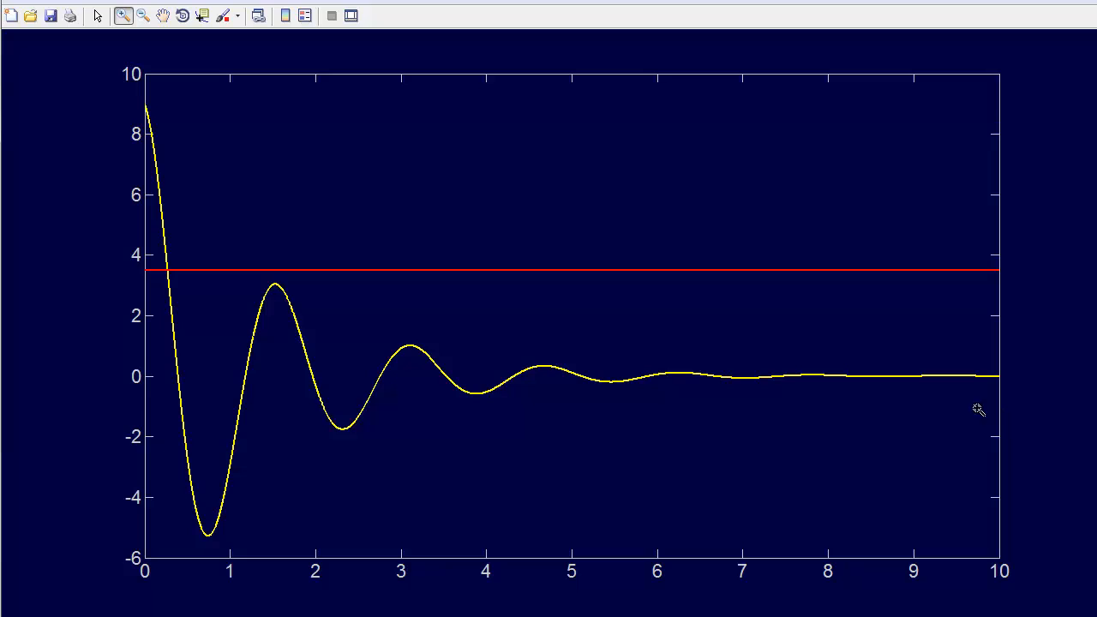
mouse_move(180, 289)
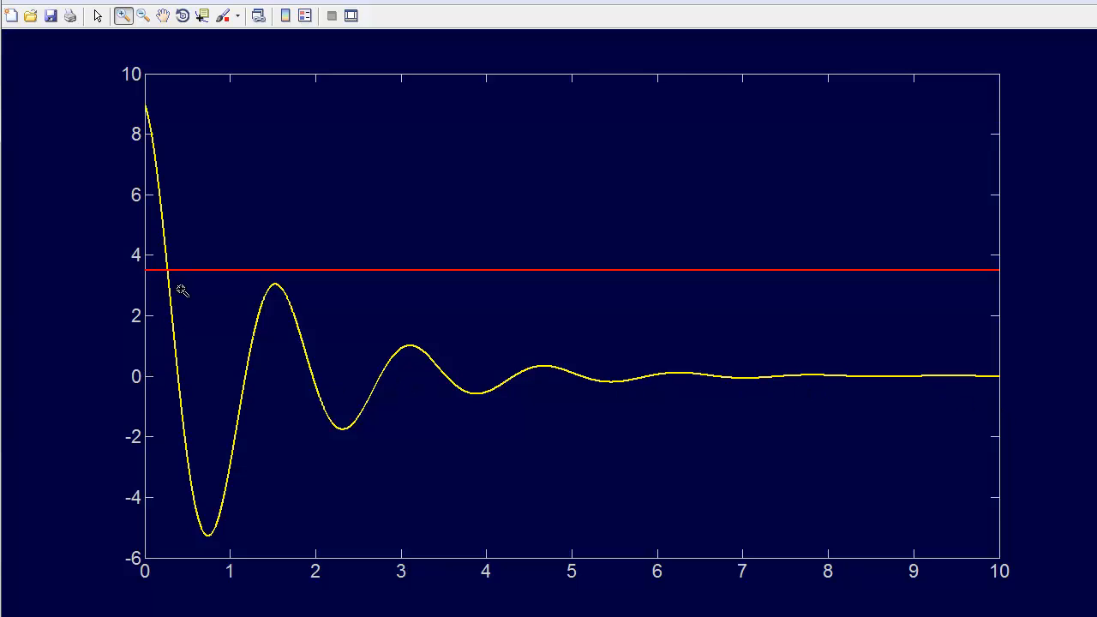
mouse_move(155, 384)
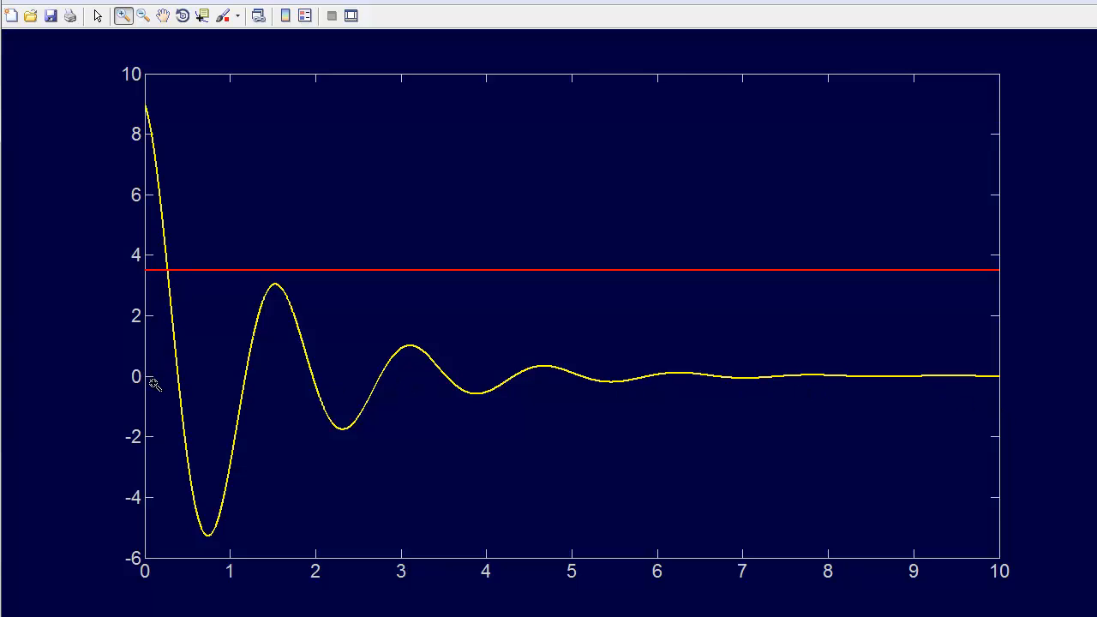
mouse_move(739, 386)
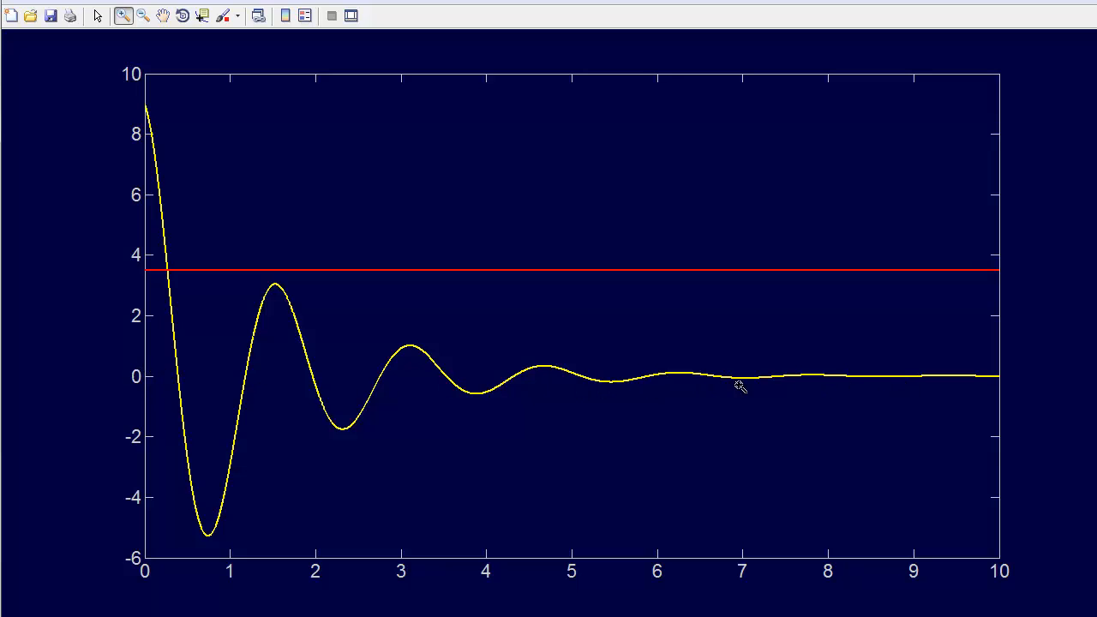
mouse_move(173, 319)
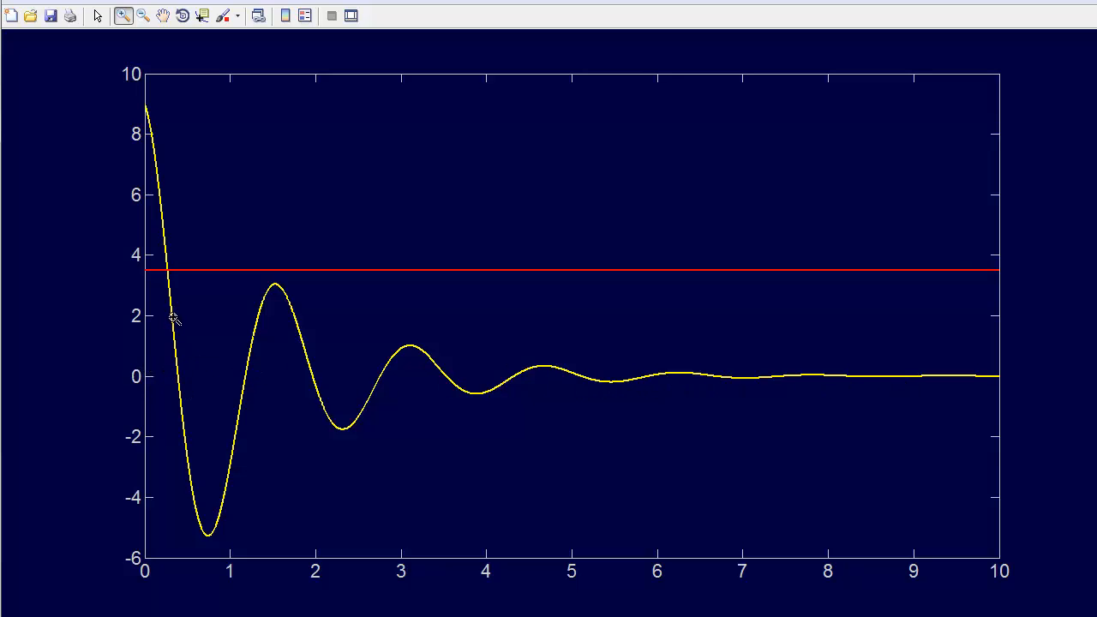
mouse_move(141, 274)
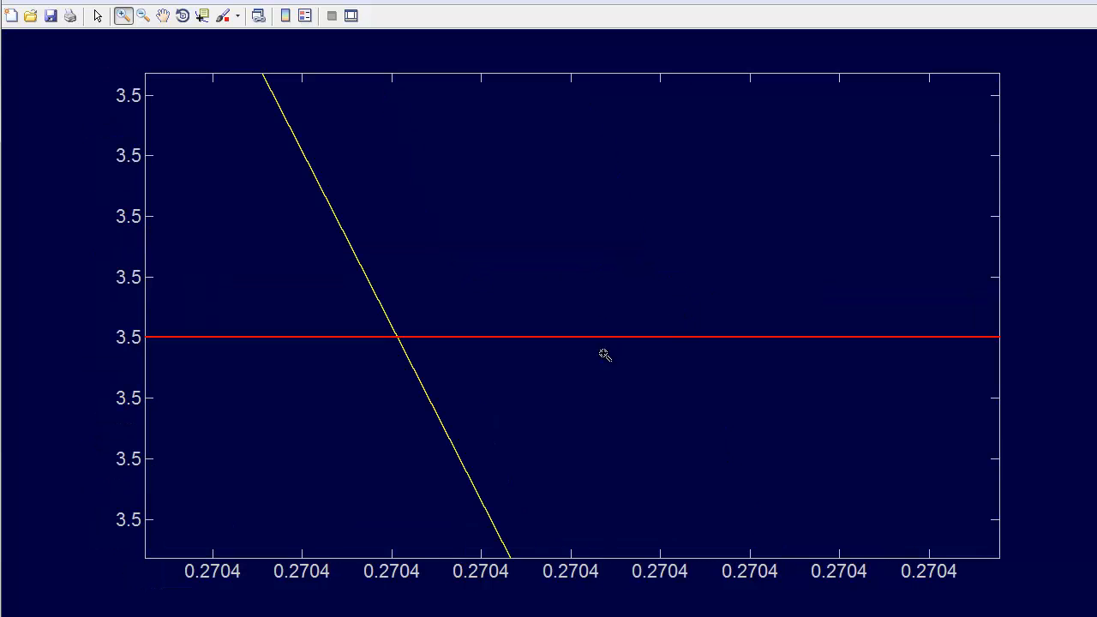
mouse_move(437, 375)
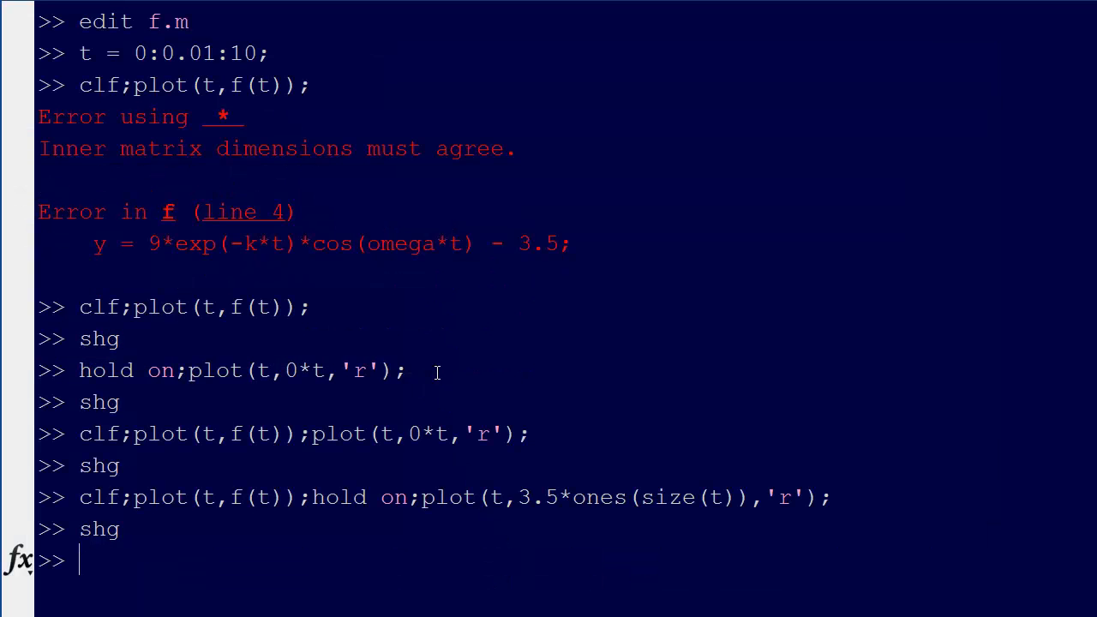
Switch from the MATLAB command window to f.m in GVIM, still without the 3.5 term.
key("alt+tab")
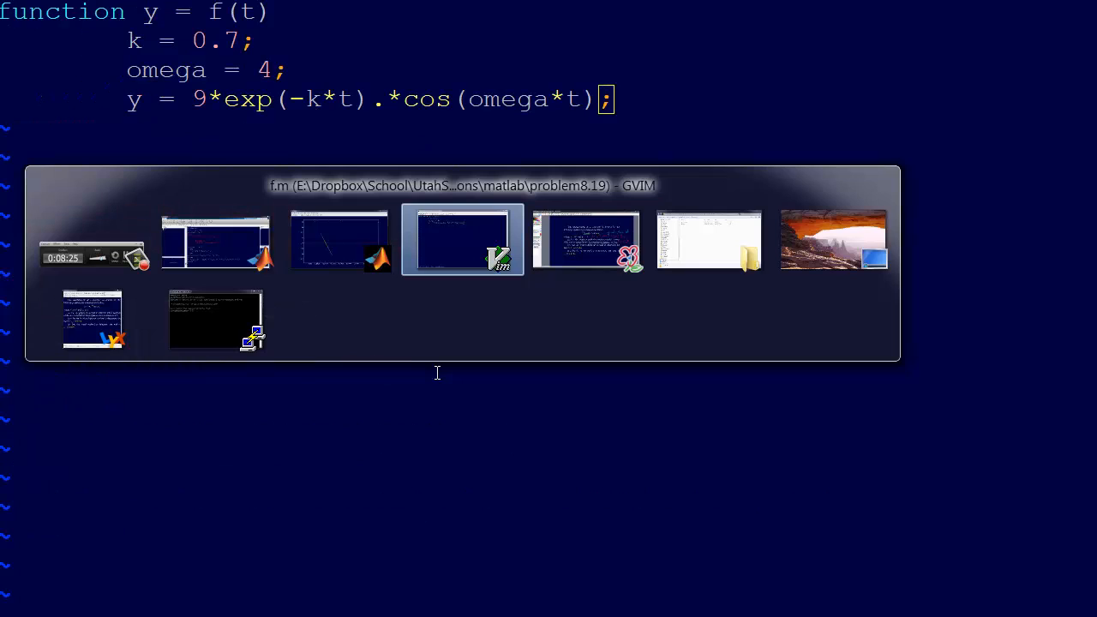